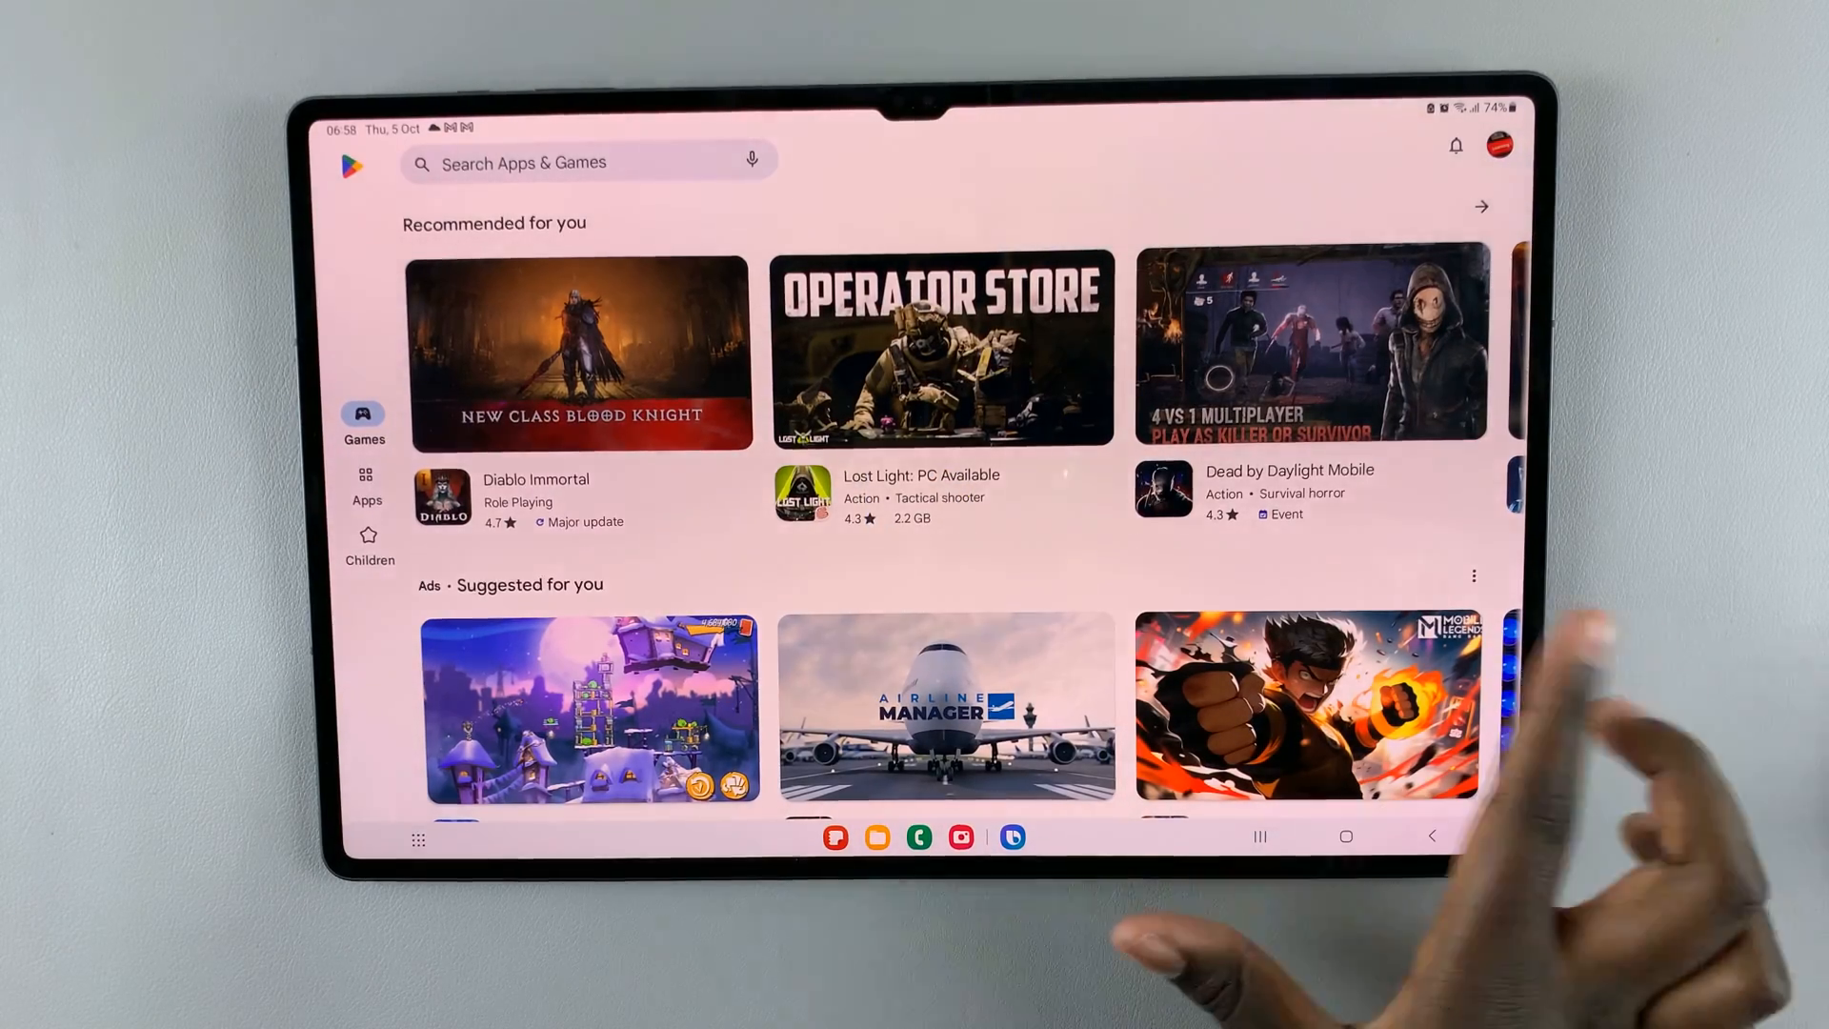
Step: Search the Play Store for 'app' to find Apple Music
click(582, 162)
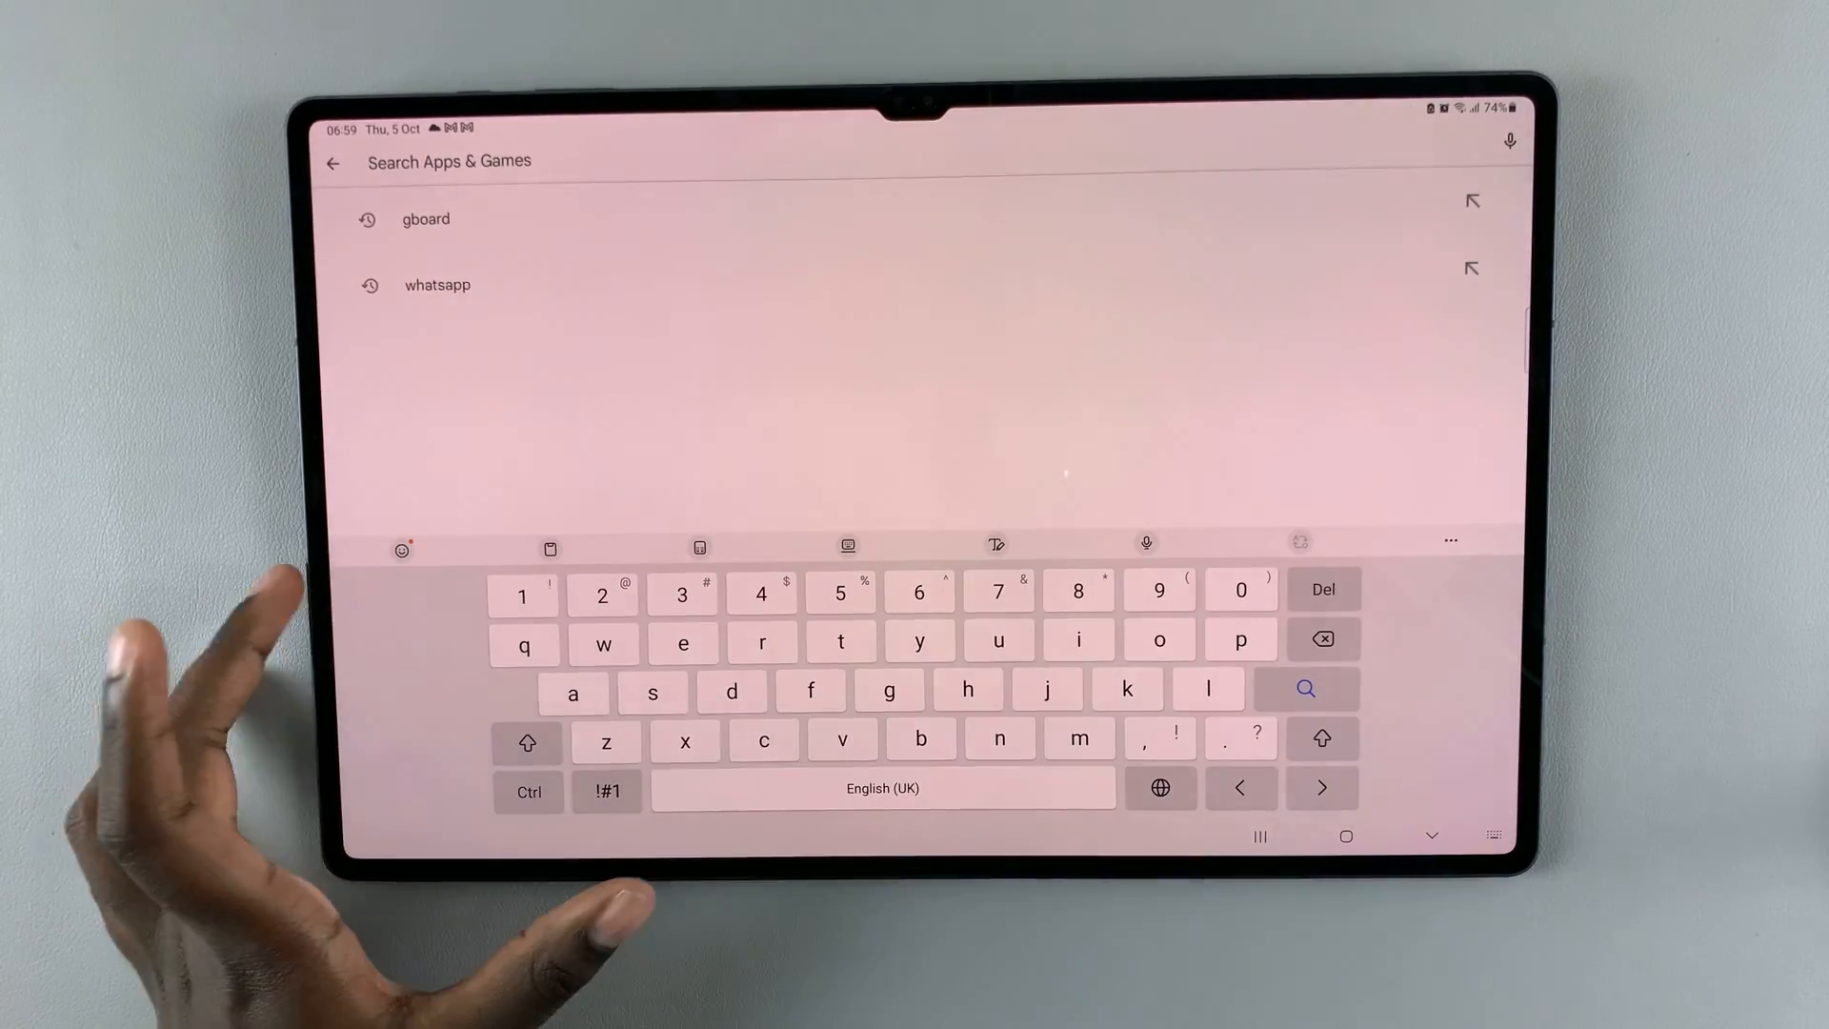
text(app)
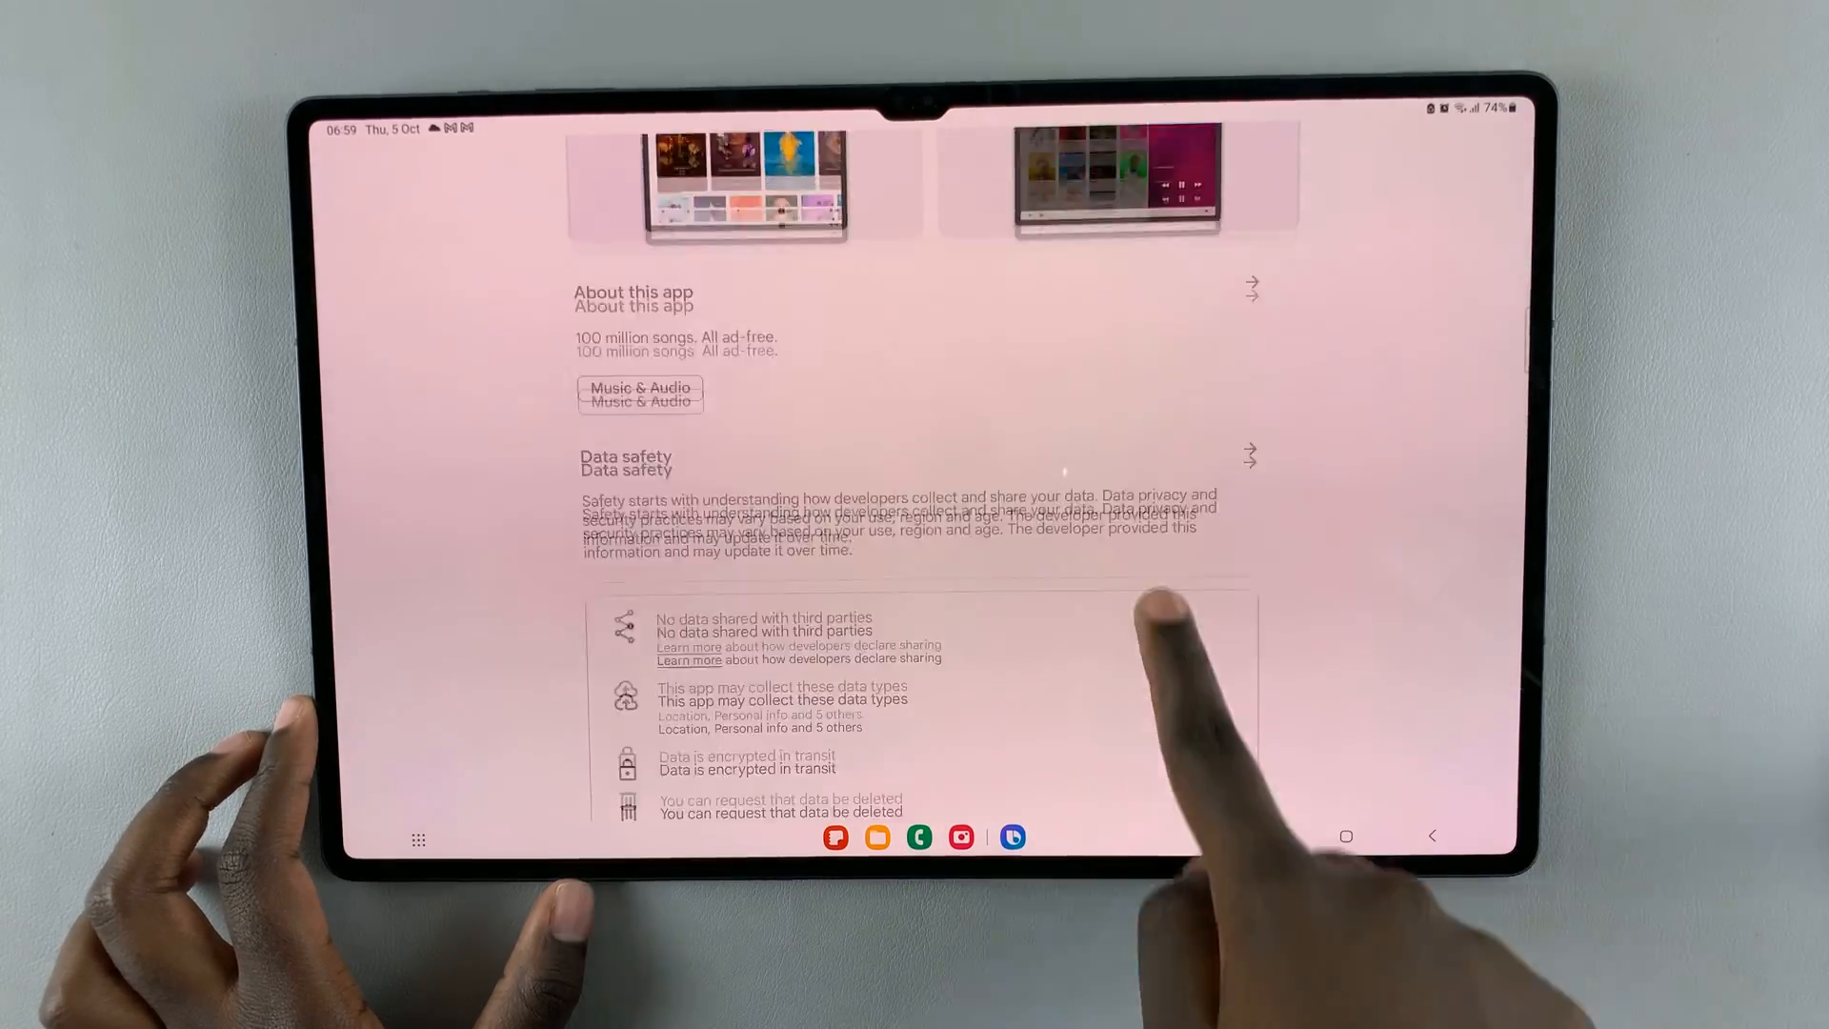
Step: Scroll through the Apple Music listing by Apple to review its store page
scroll(down, 3)
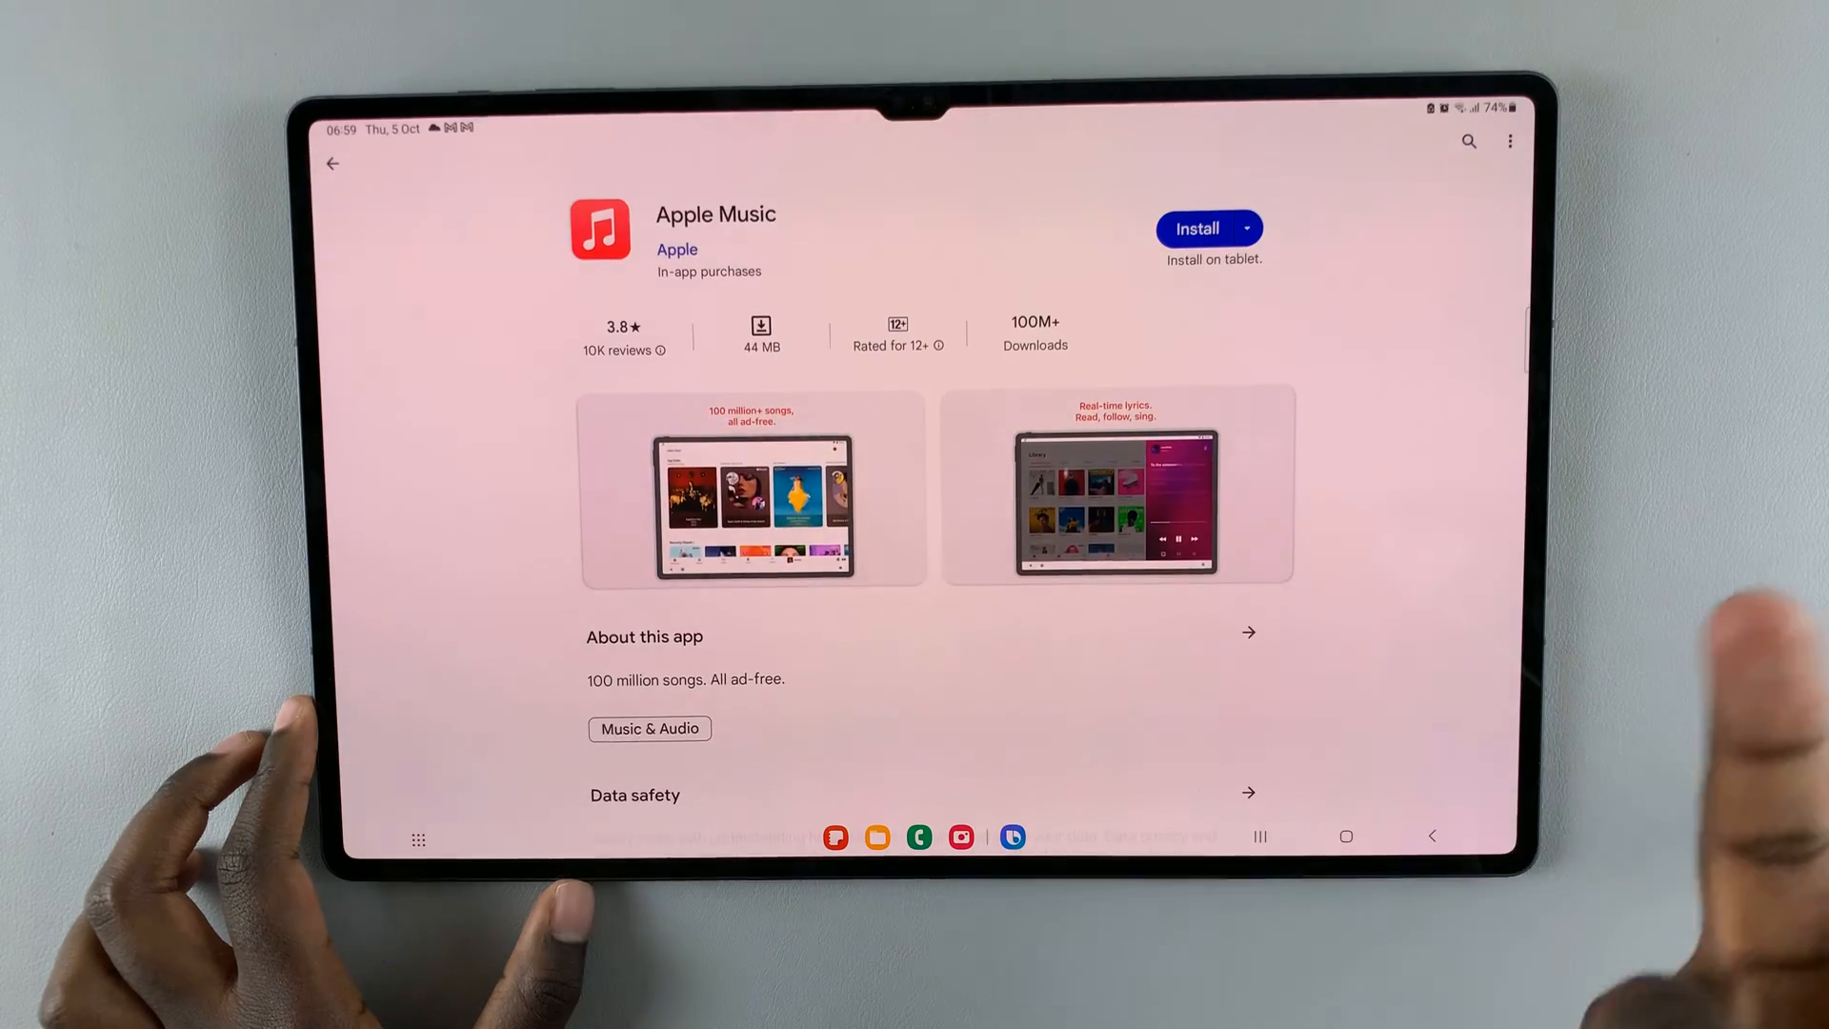
Step: Install Apple Music on the tablet from its Play Store listing
click(1197, 226)
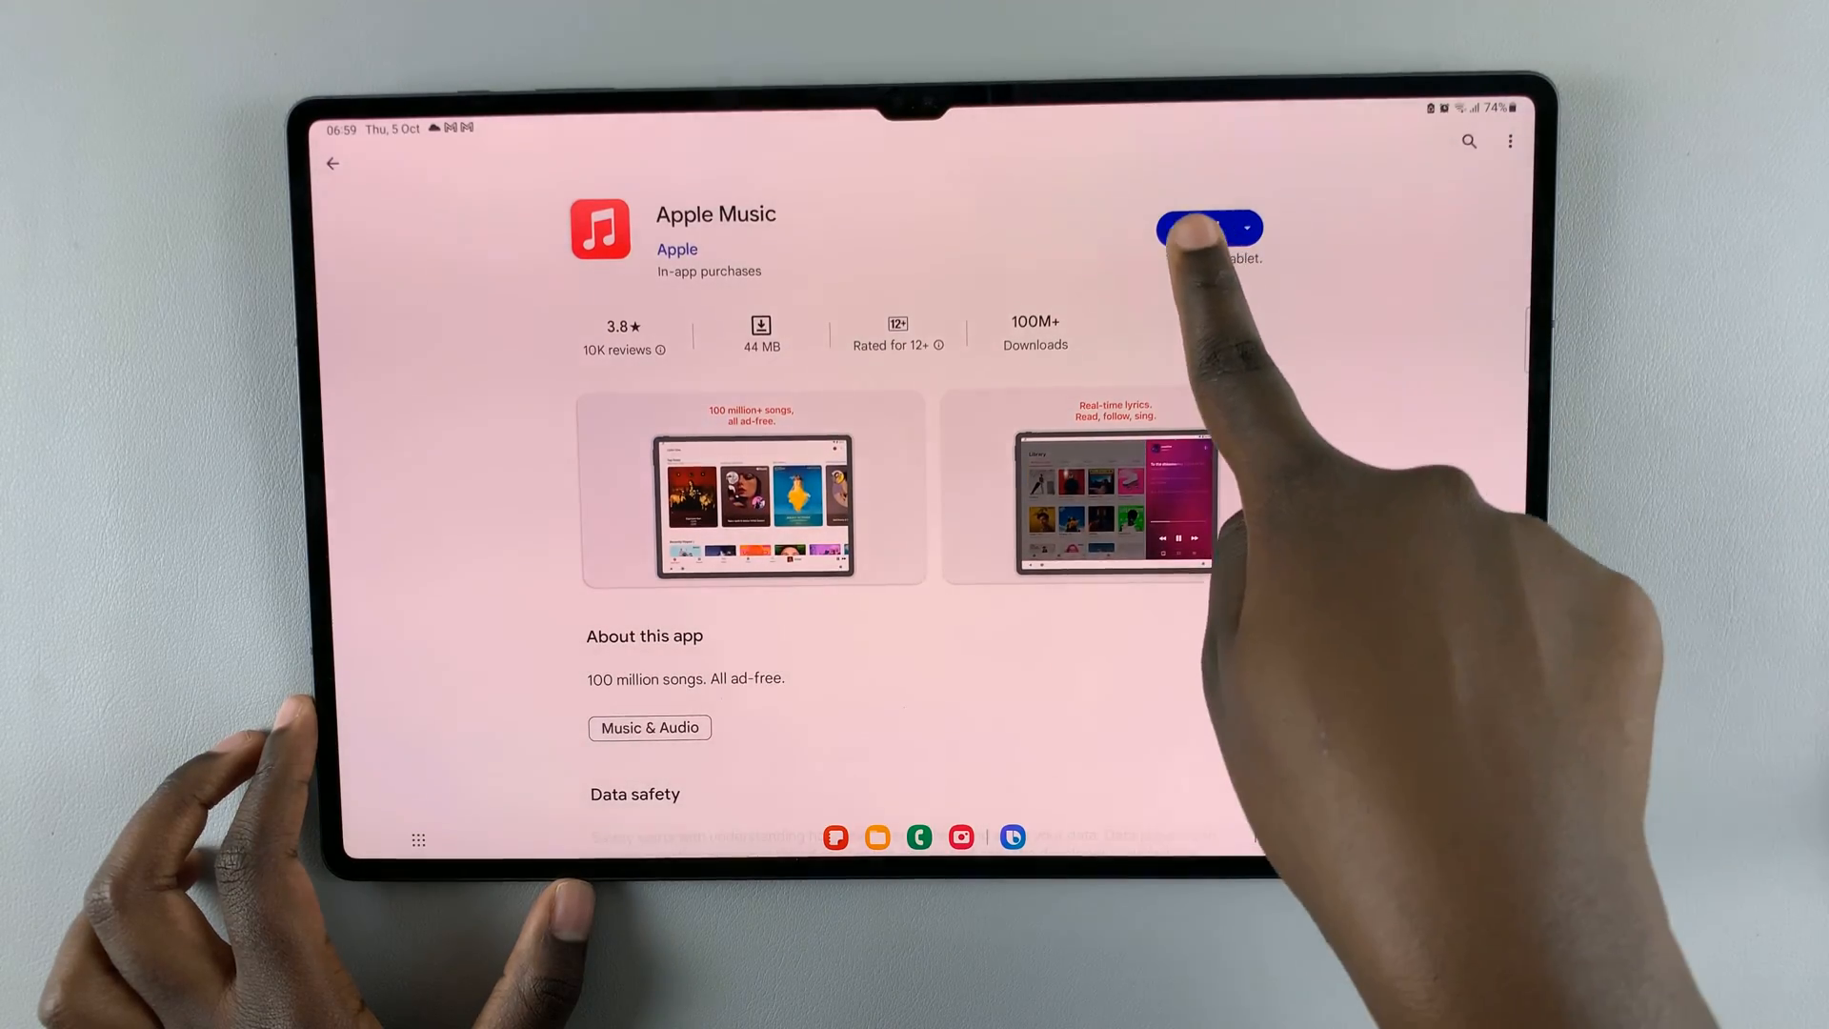
click(1210, 228)
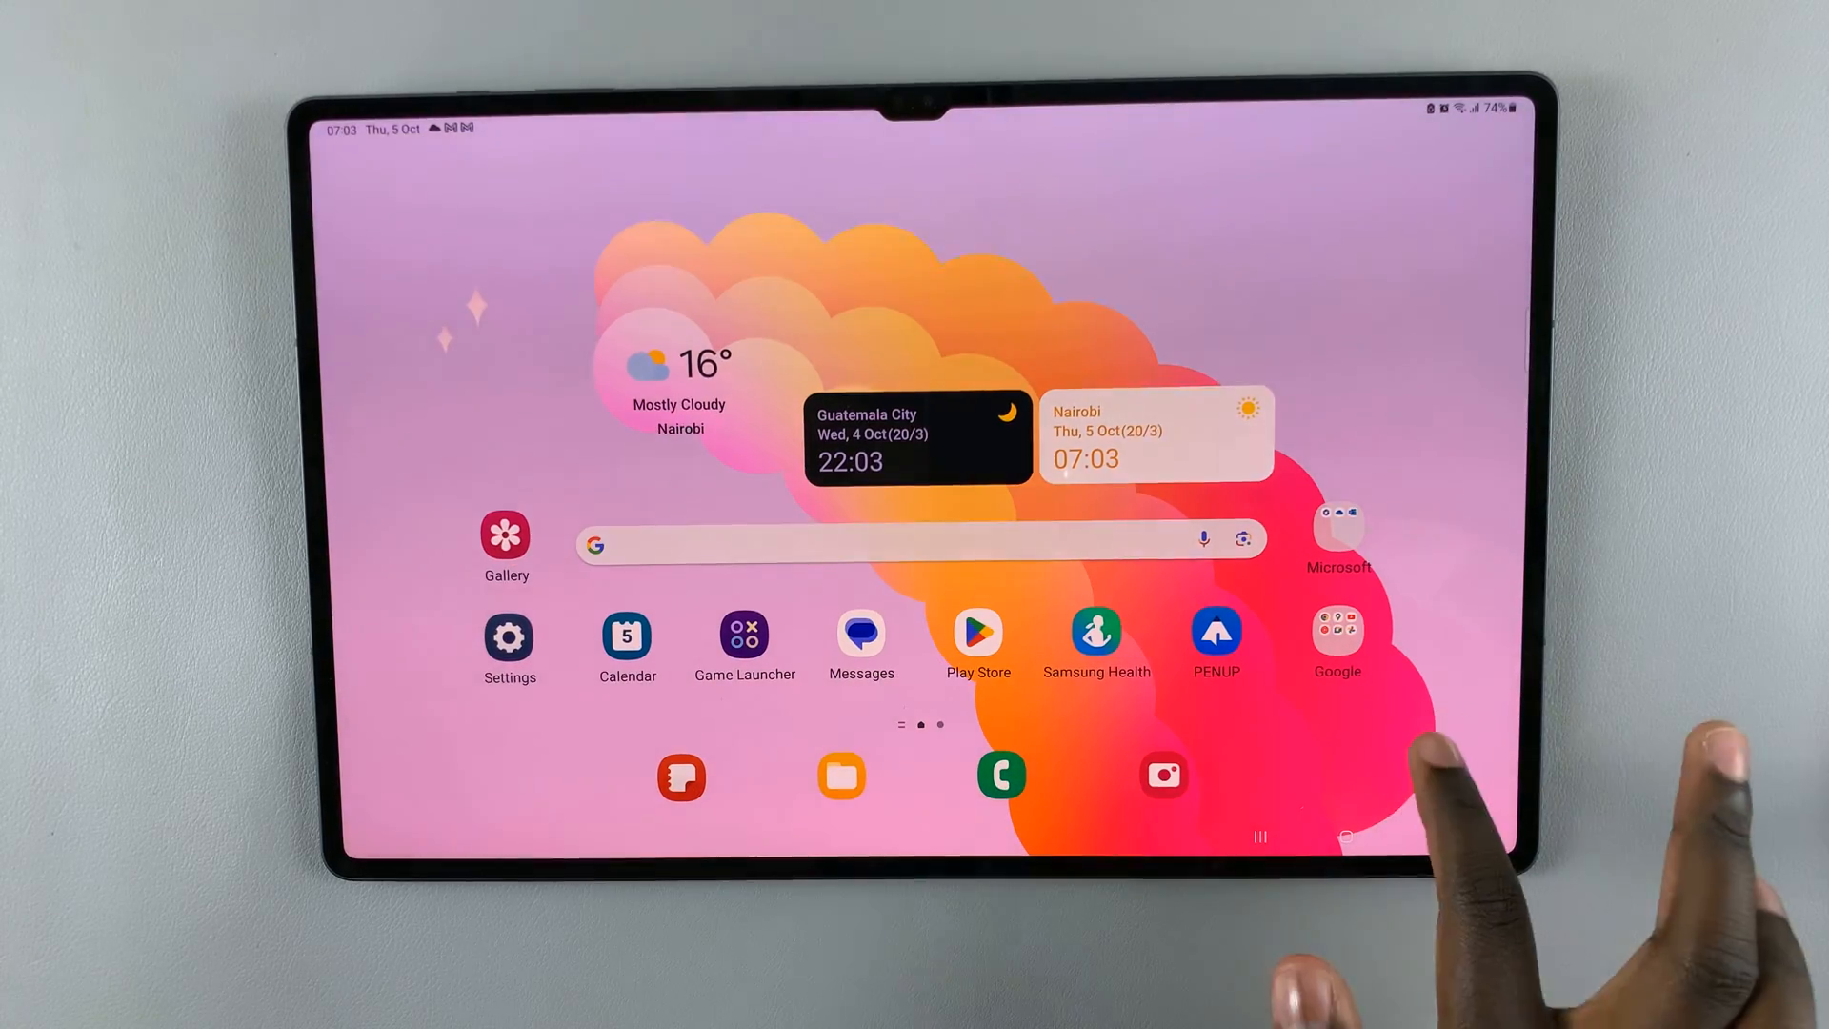
Step: Launch the newly installed Apple Music from the app drawer
scroll(up, 3)
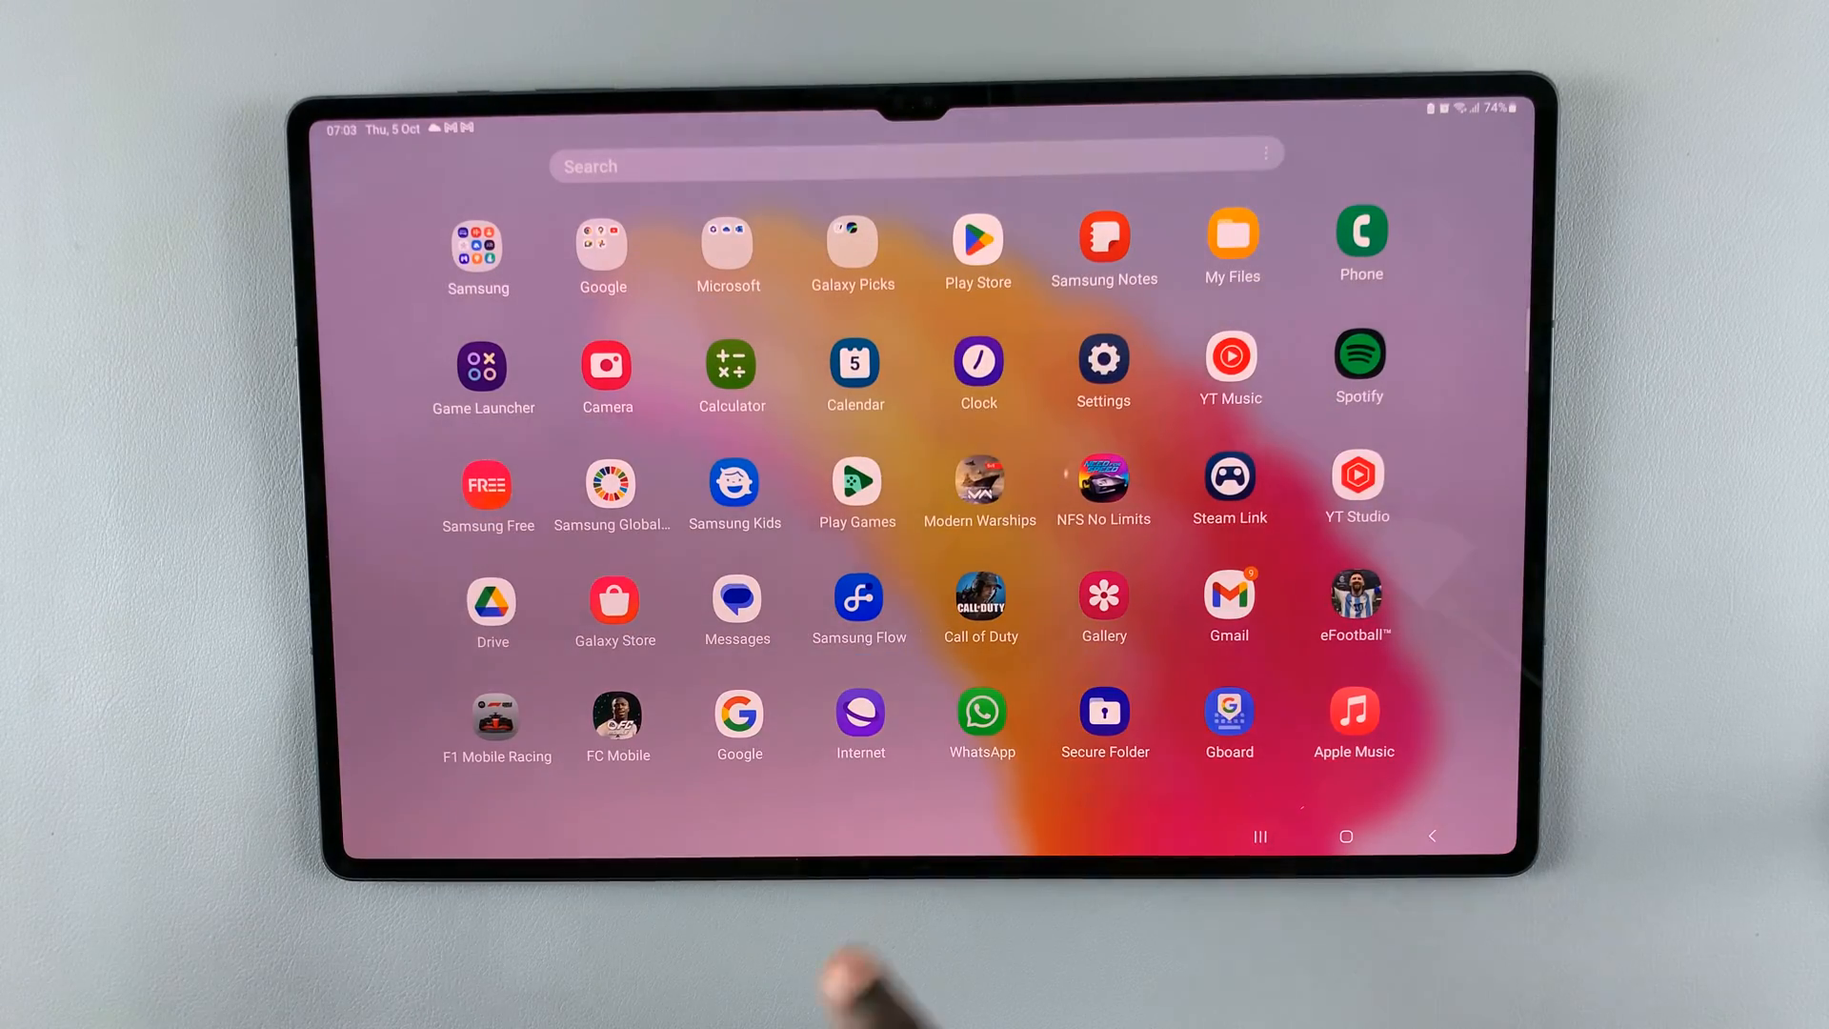
click(1352, 715)
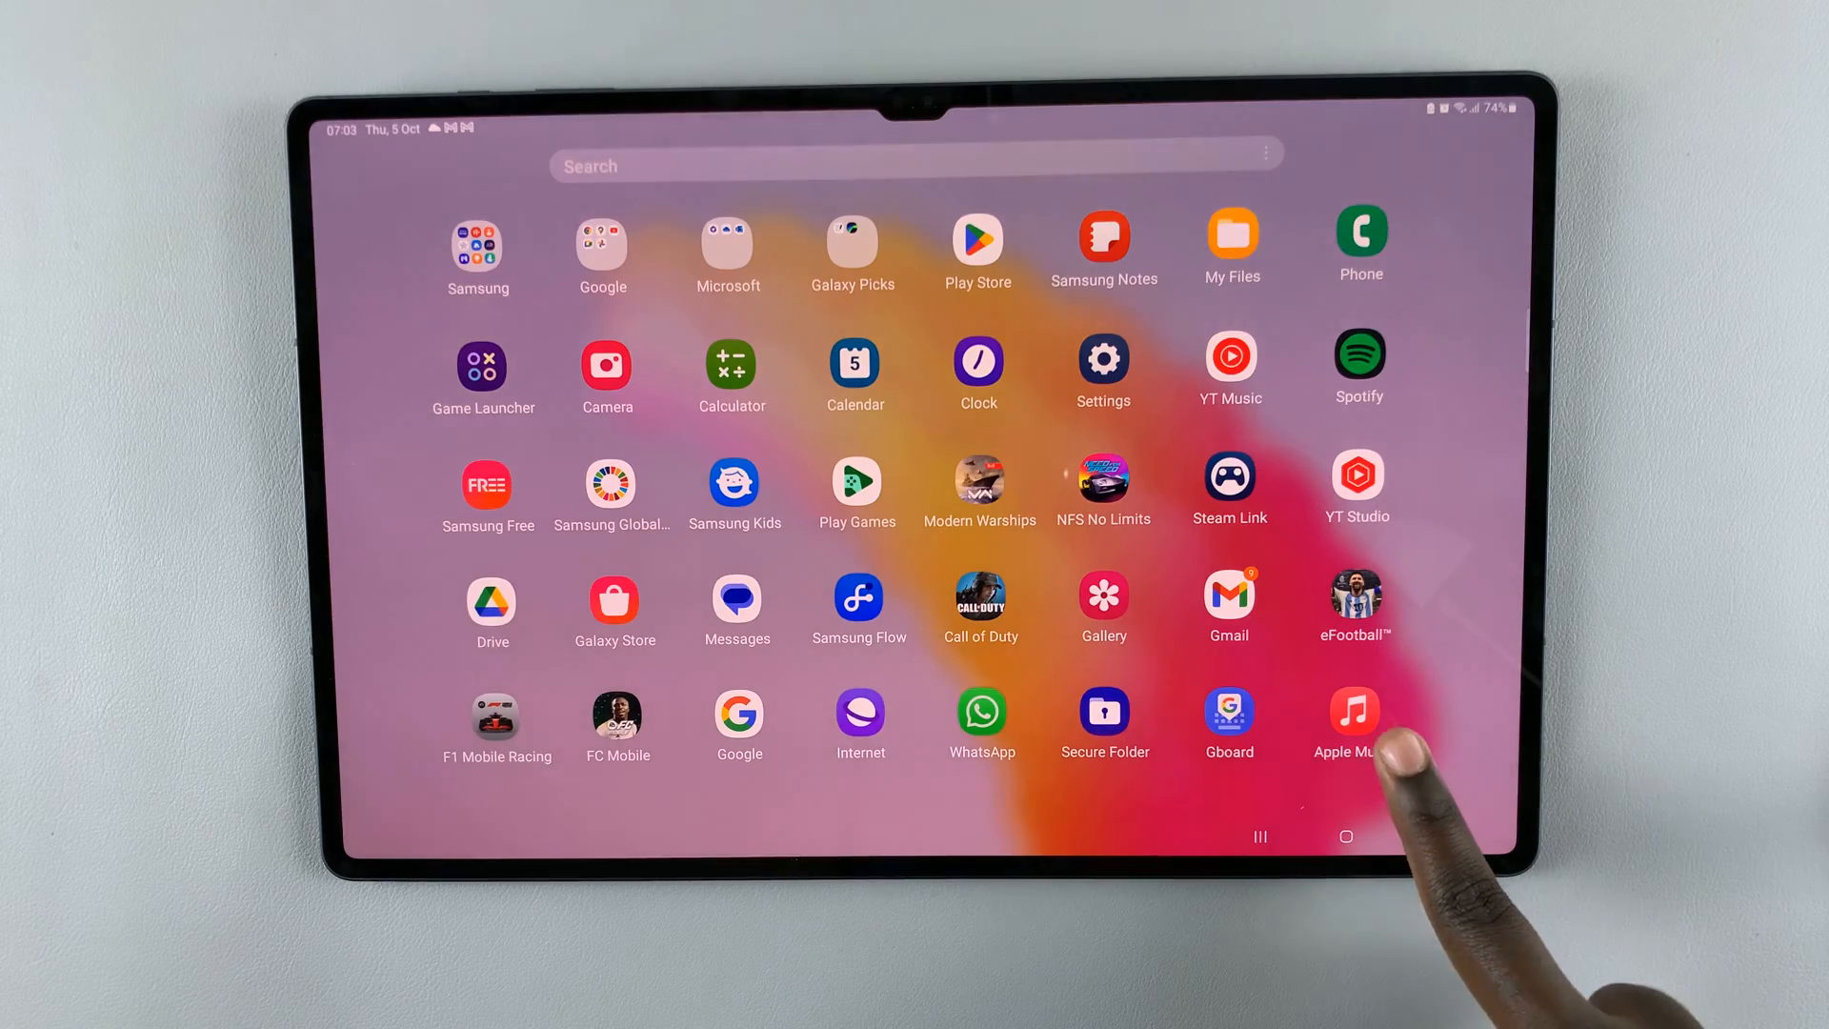
click(1352, 714)
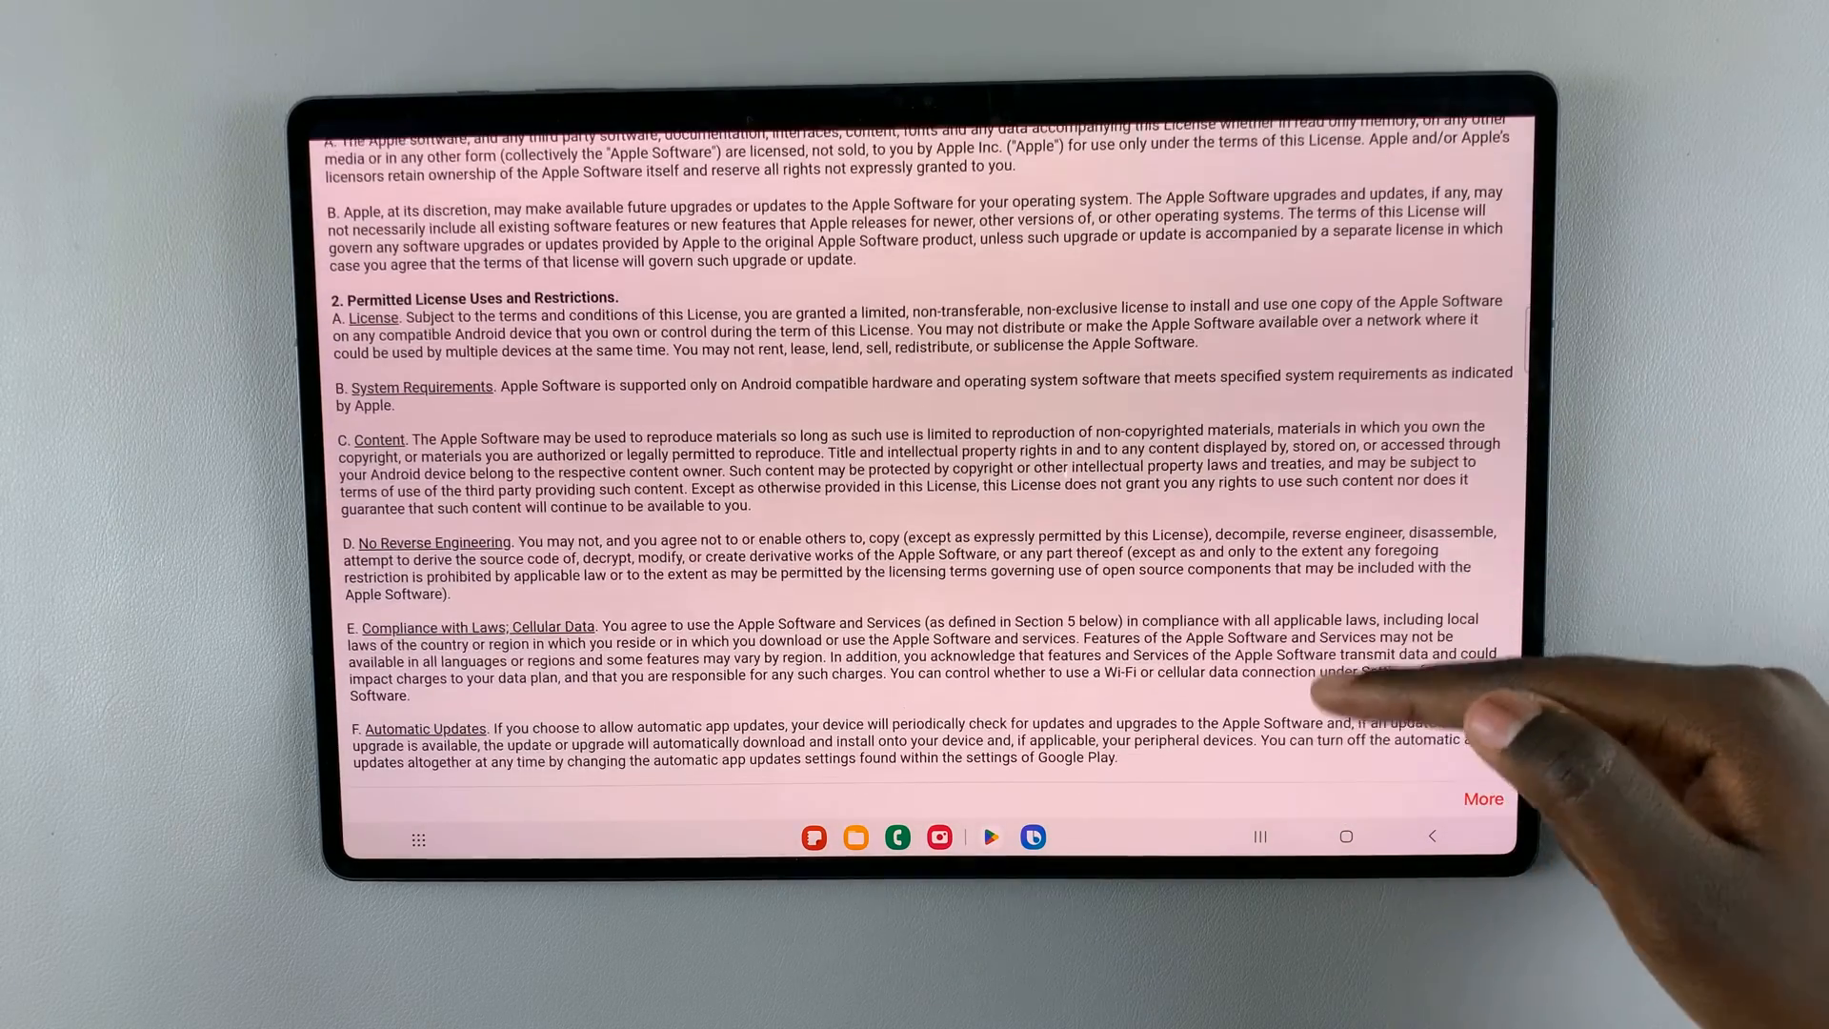
Step: Scroll to the end of the Apple Music license agreement and accept it
scroll(down, 3)
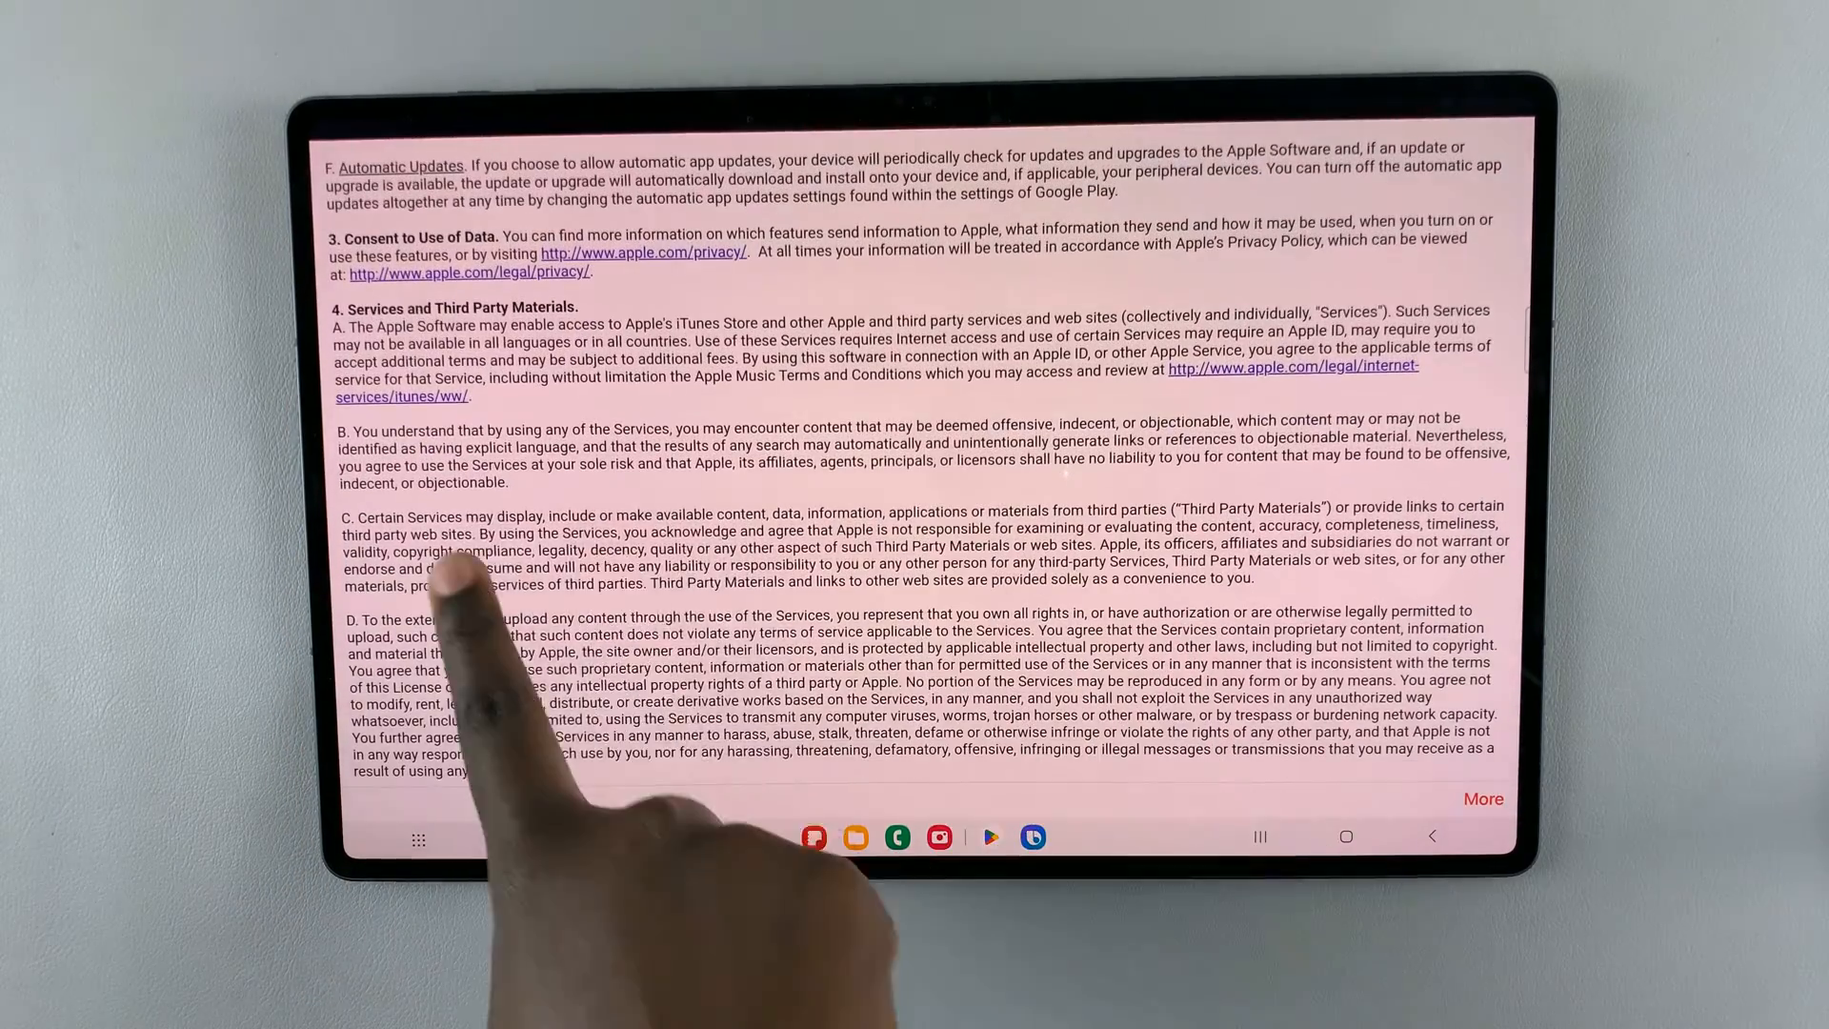
scroll(down, 3)
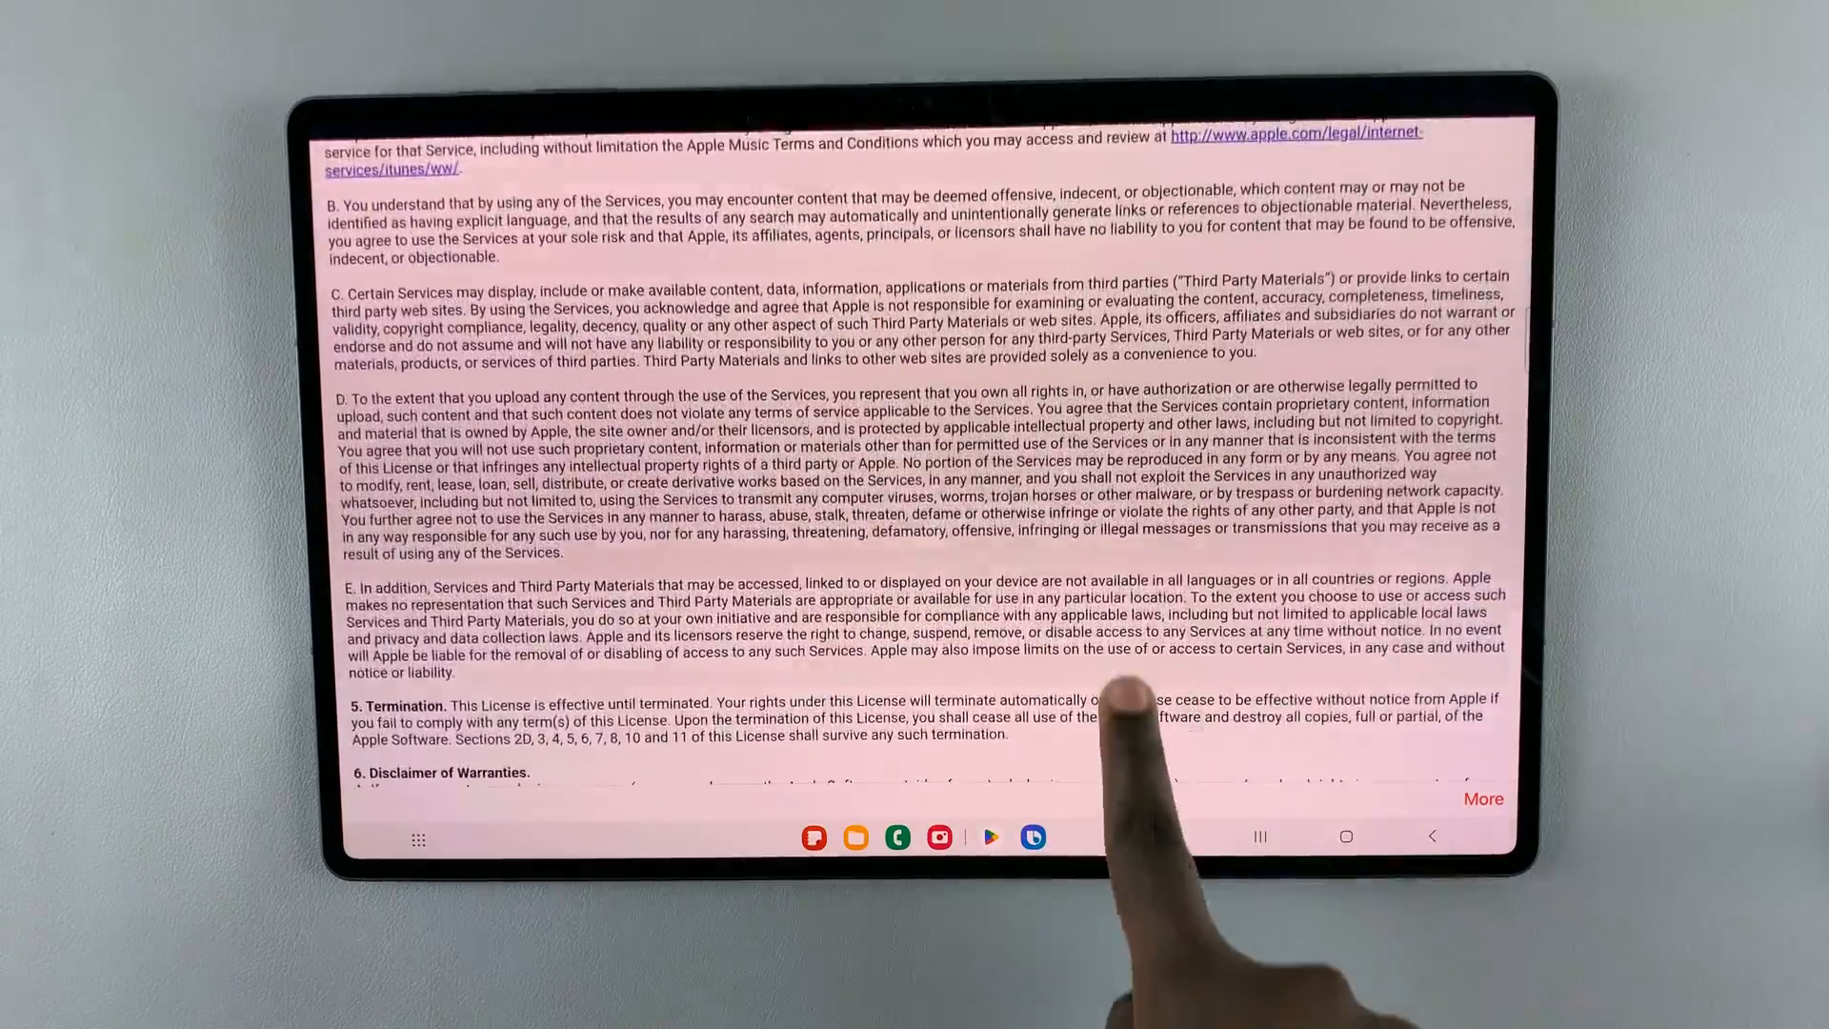
scroll(down, 3)
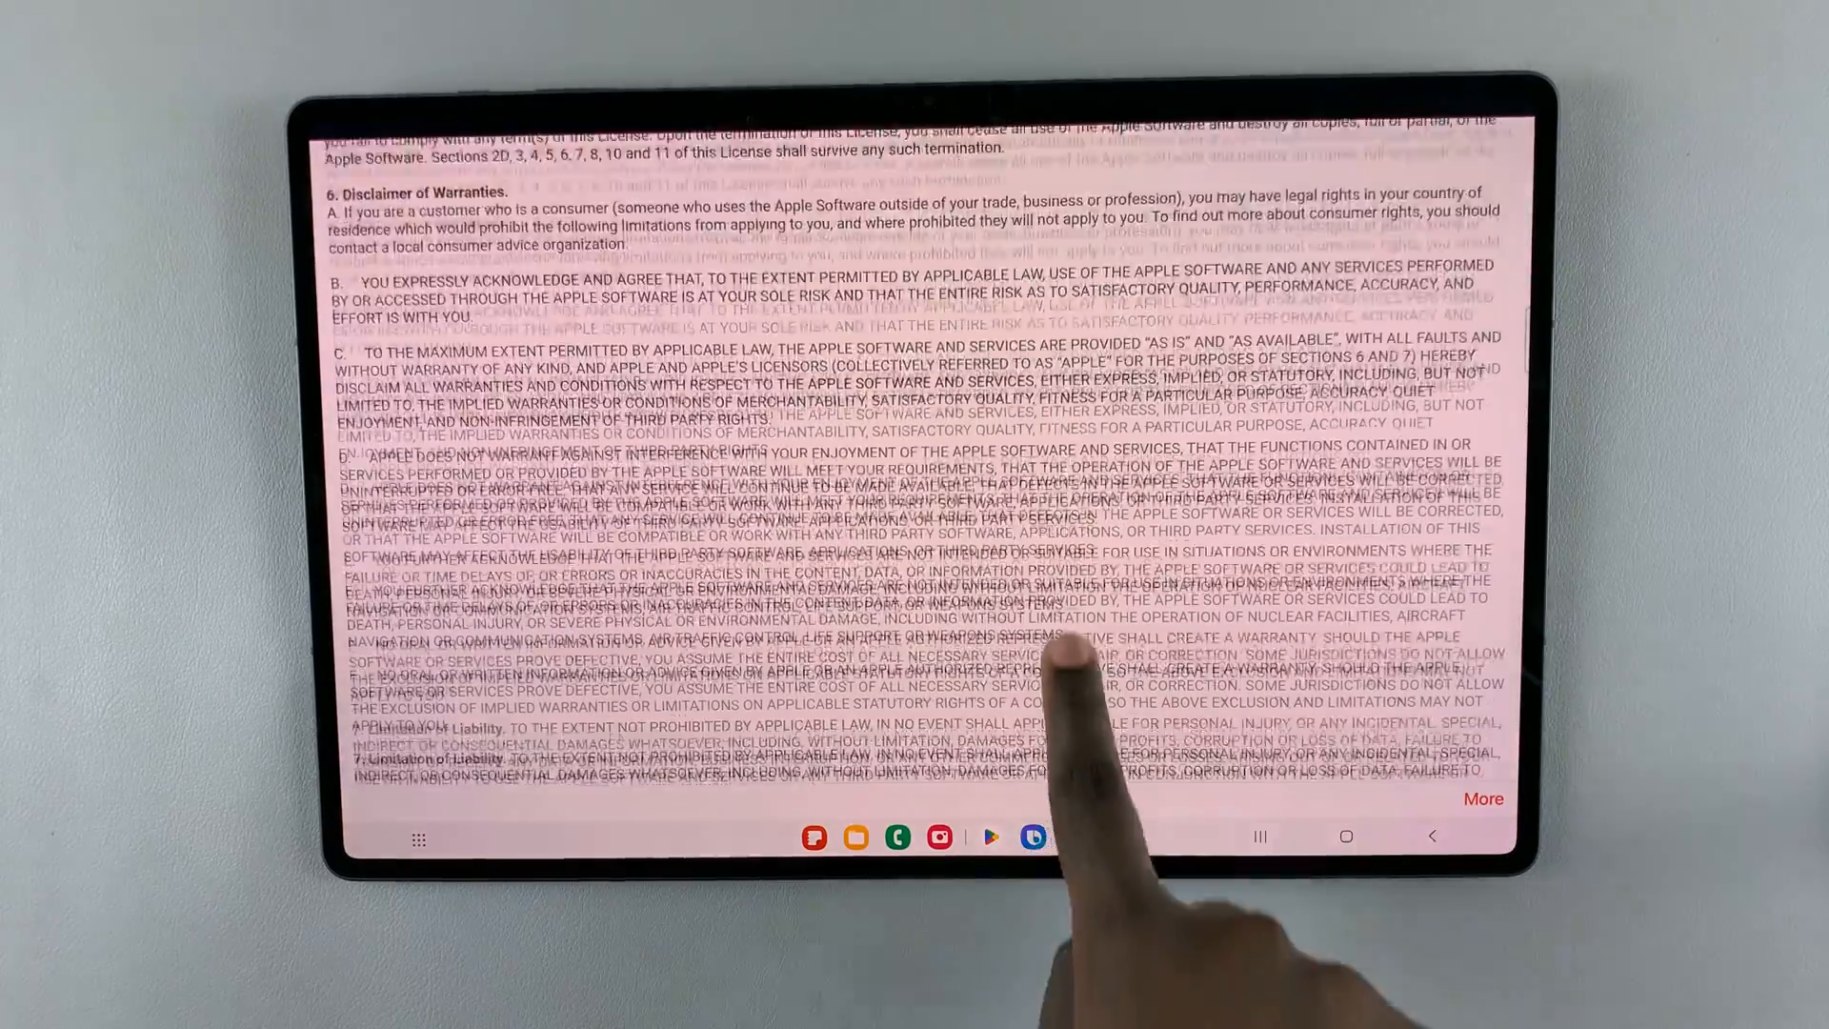
scroll(down, 3)
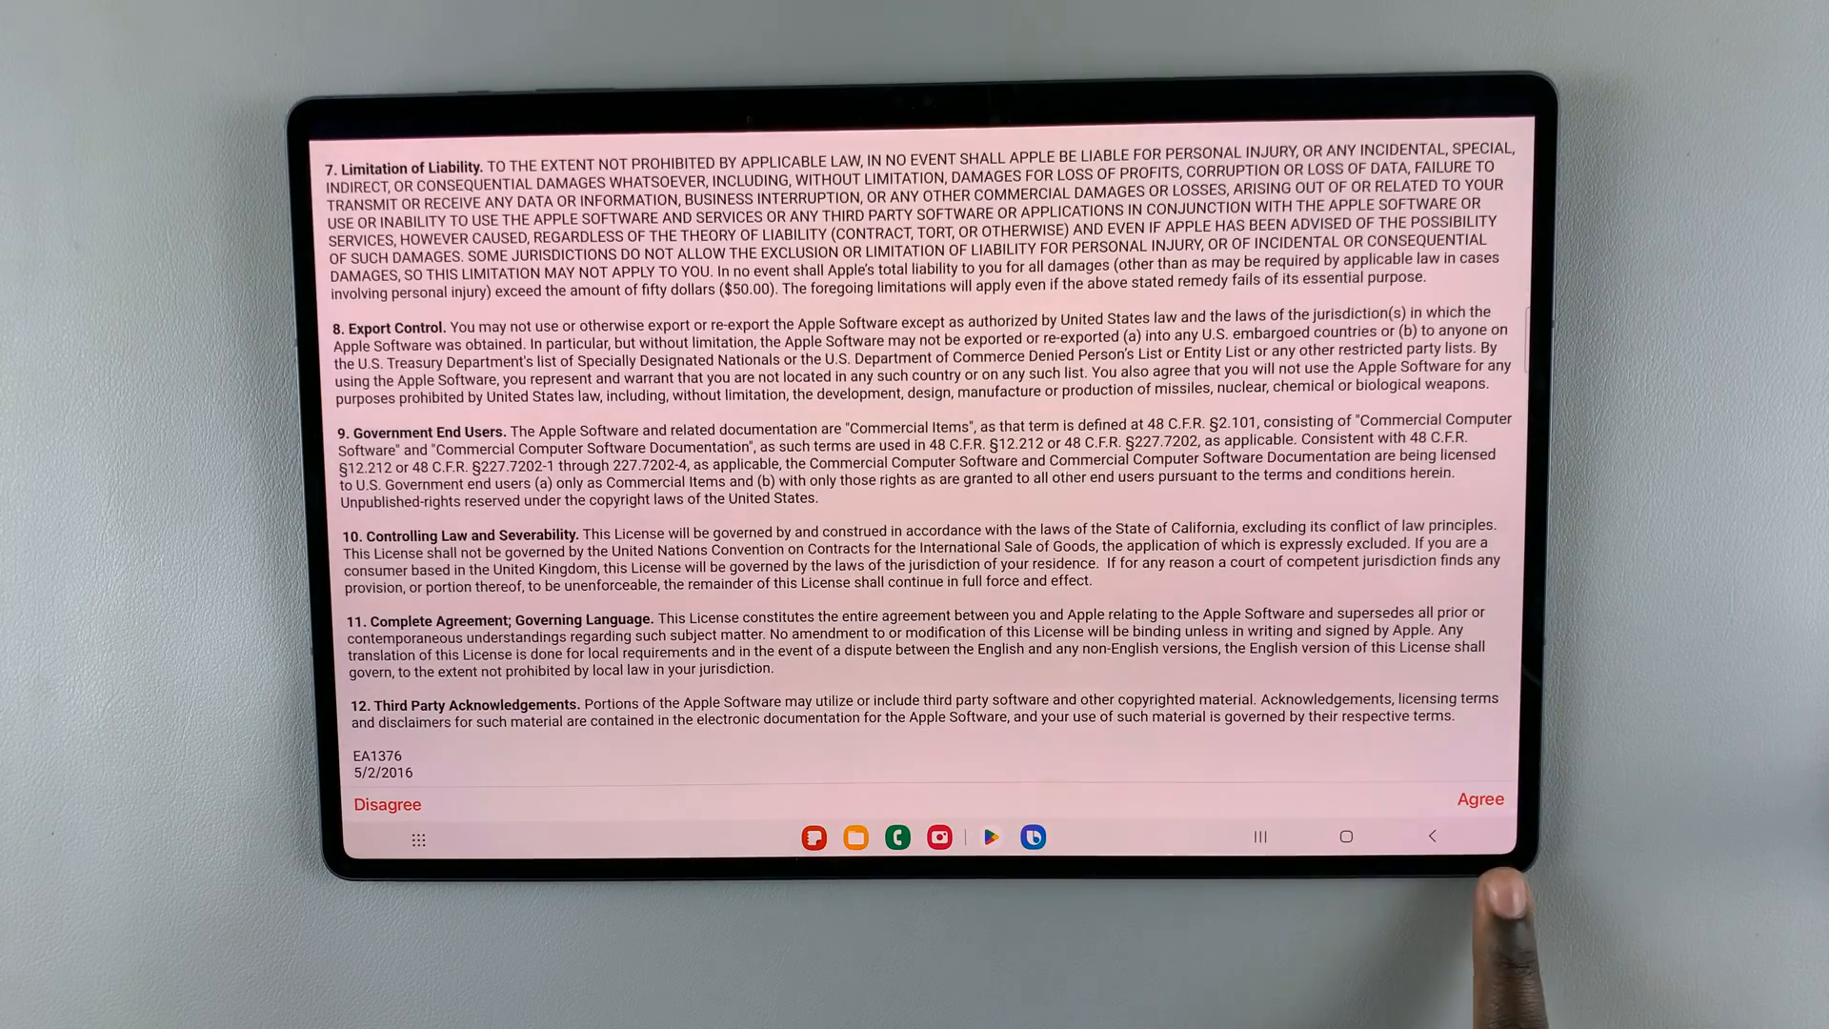
click(1478, 798)
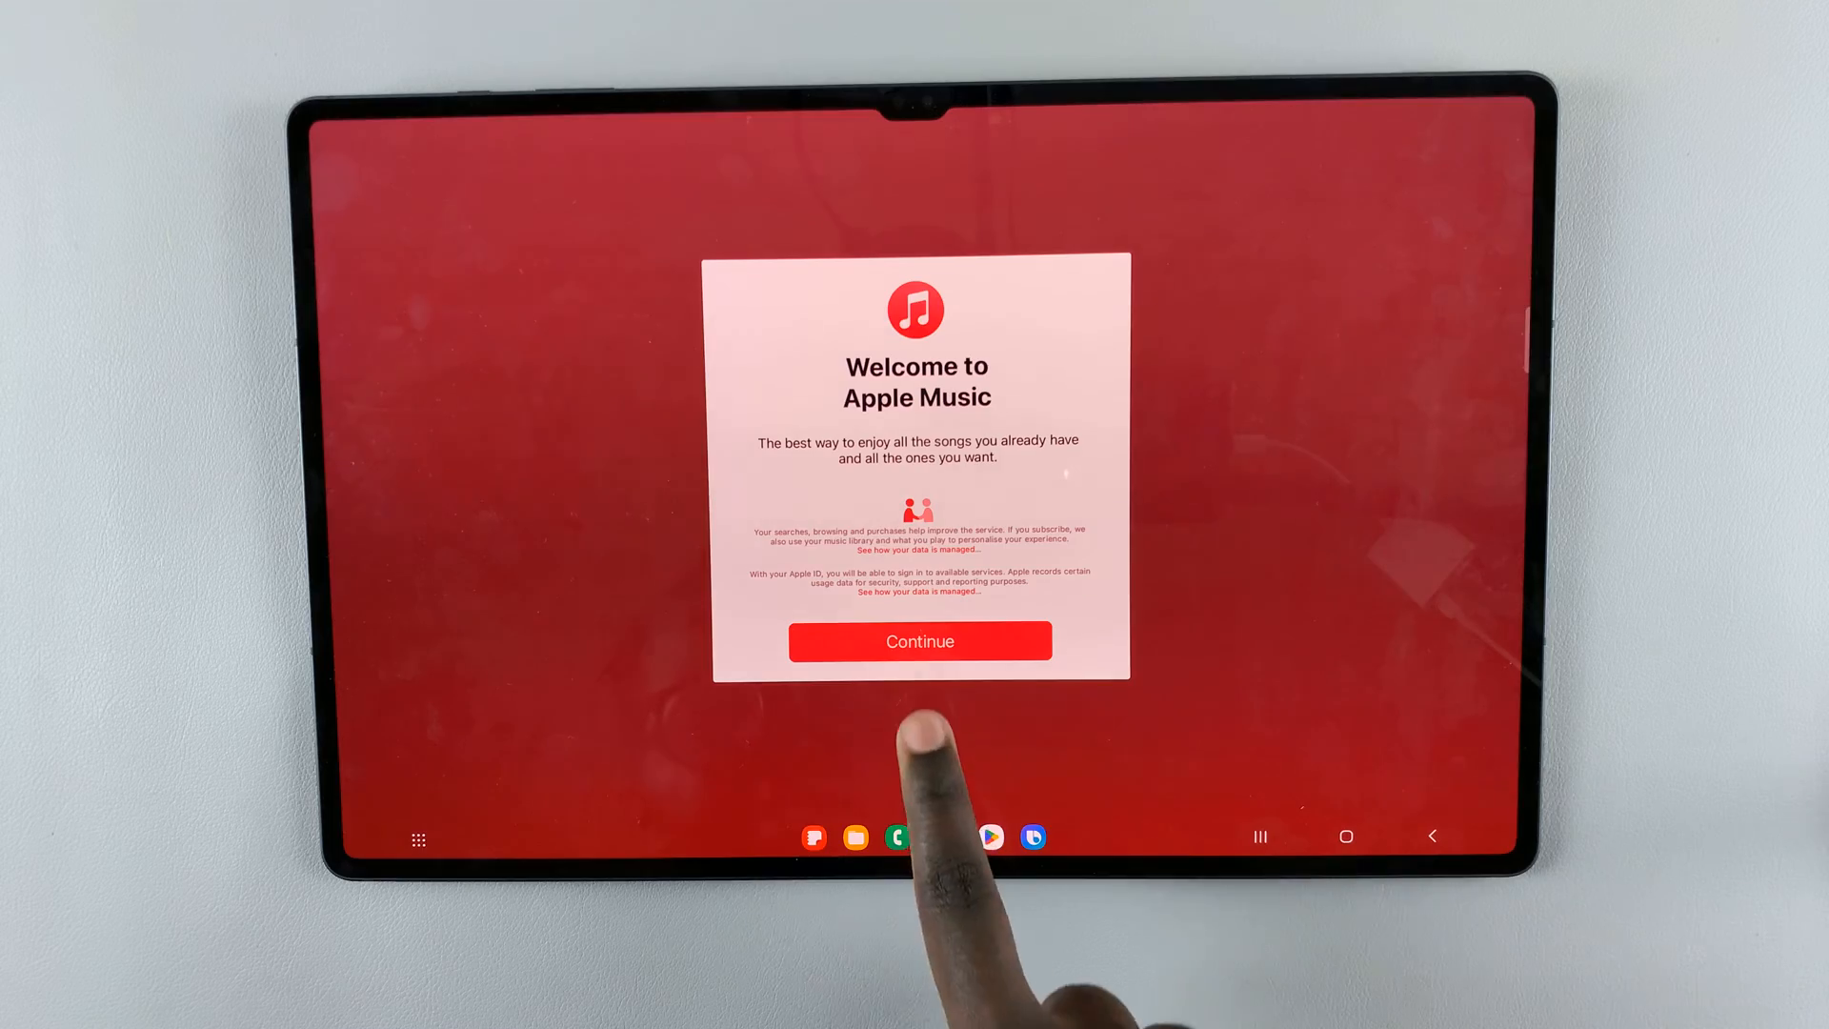
Step: Continue past the Welcome to Apple Music screen to the Browse page
click(918, 640)
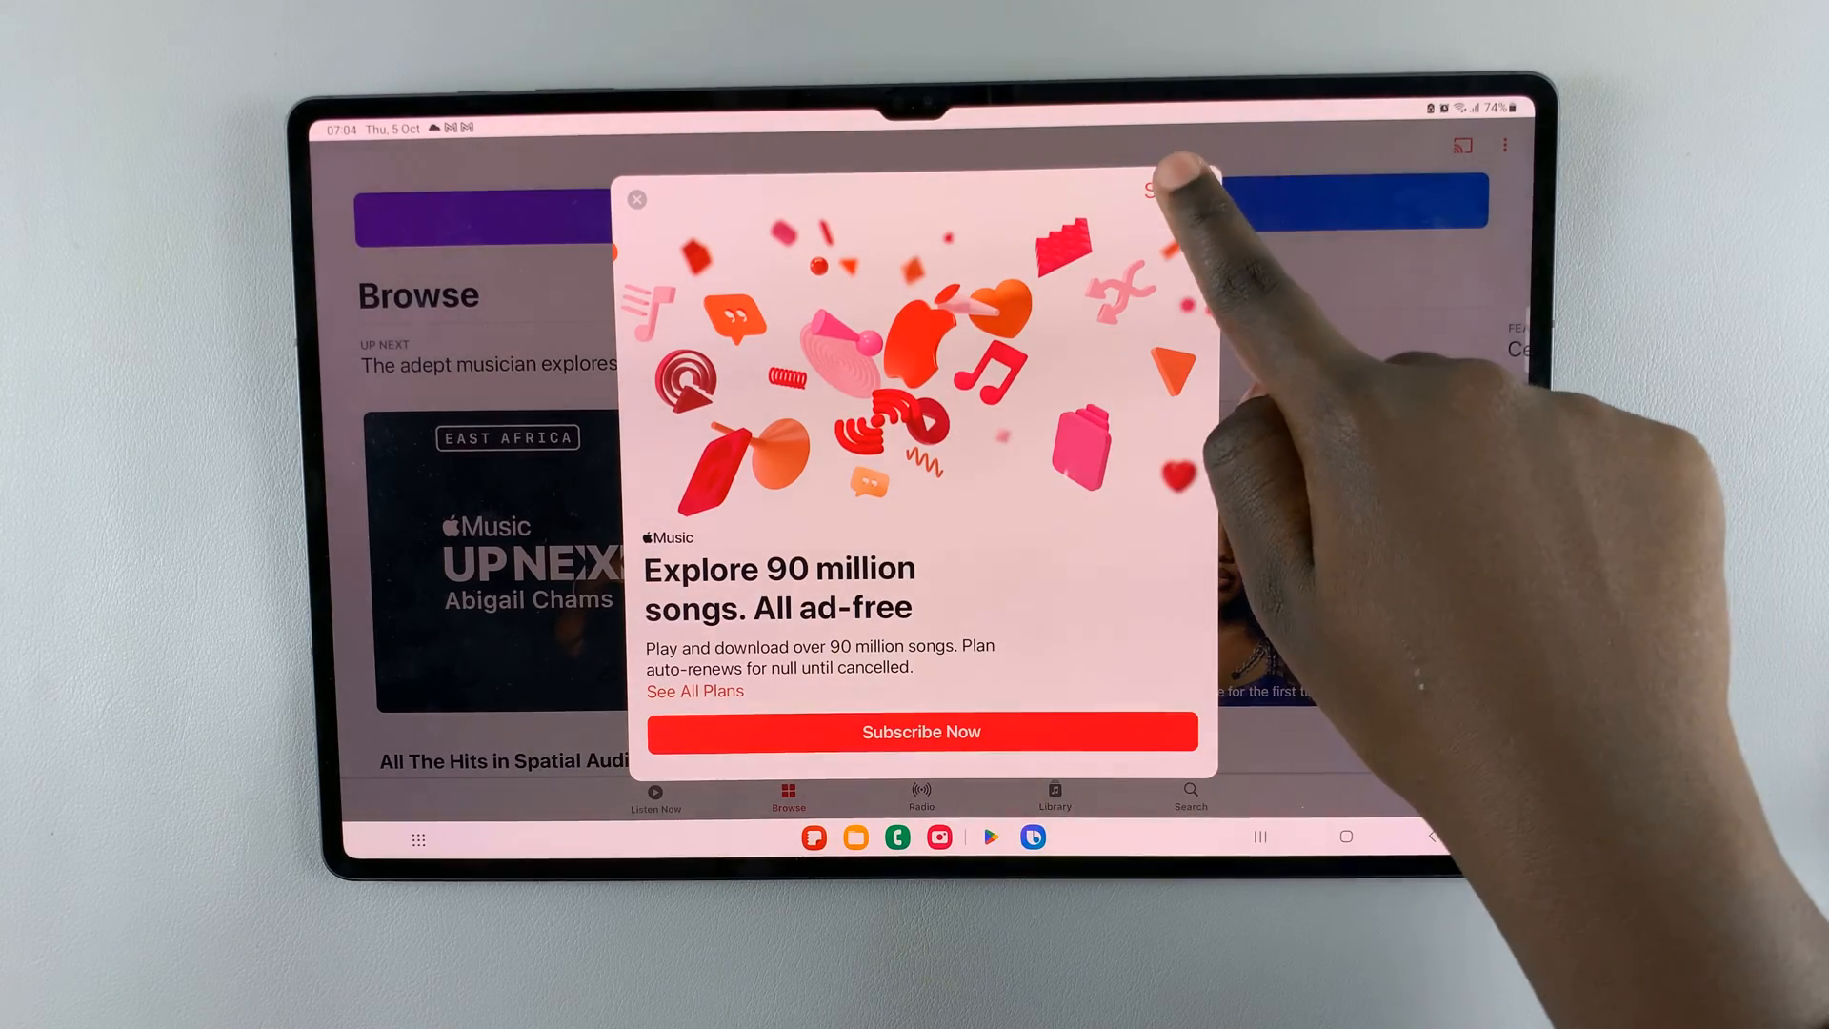
Step: Dismiss the subscription offer so the Browse page is fully visible
click(1175, 190)
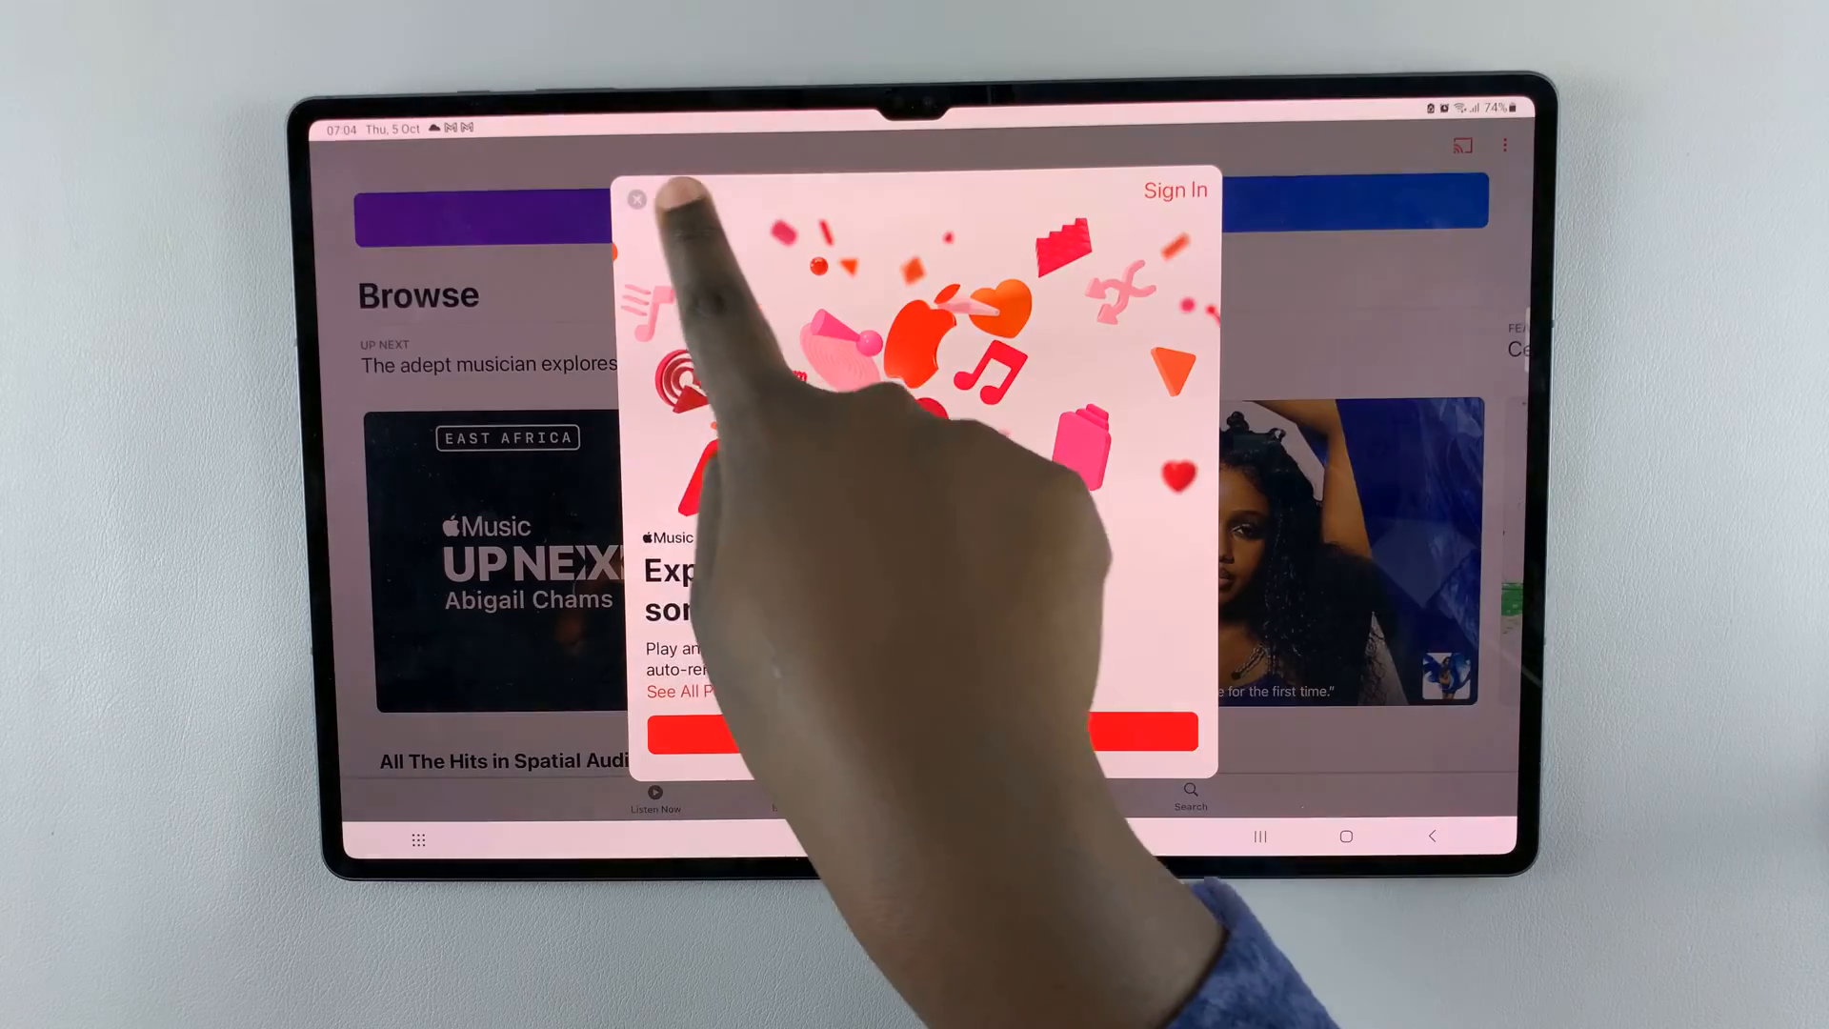
click(637, 198)
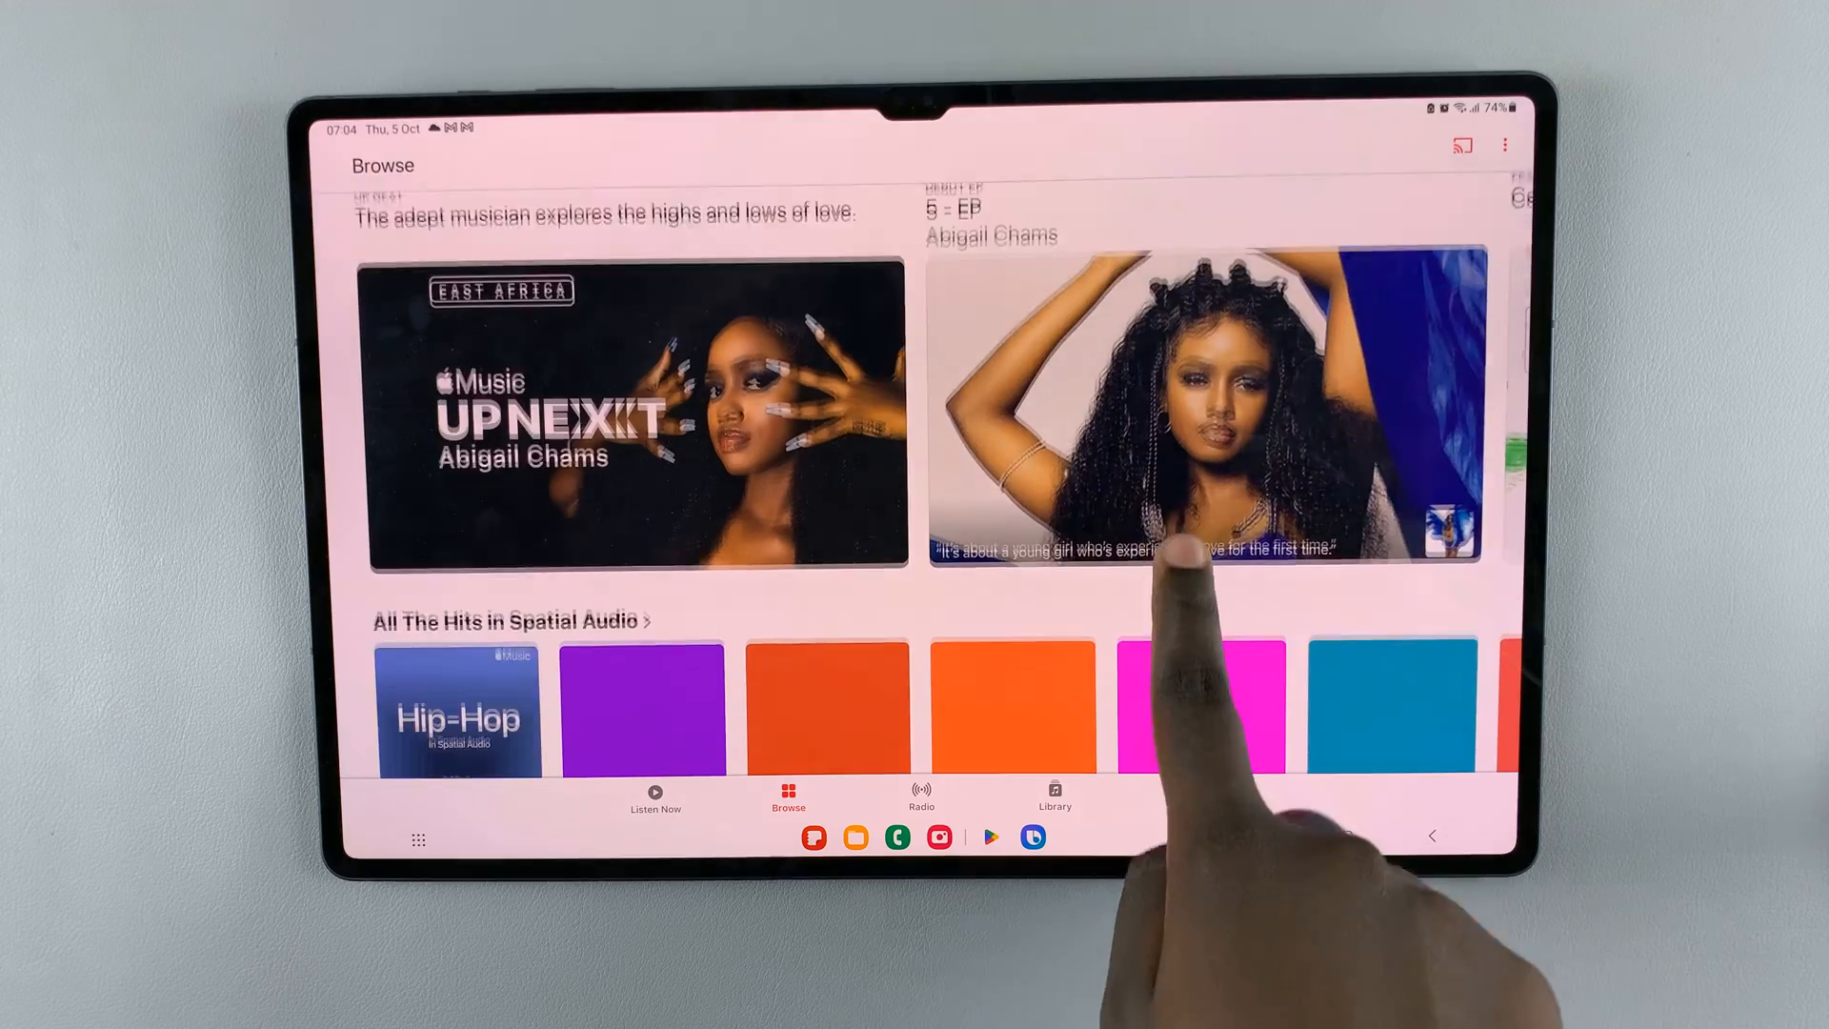
scroll(down, 3)
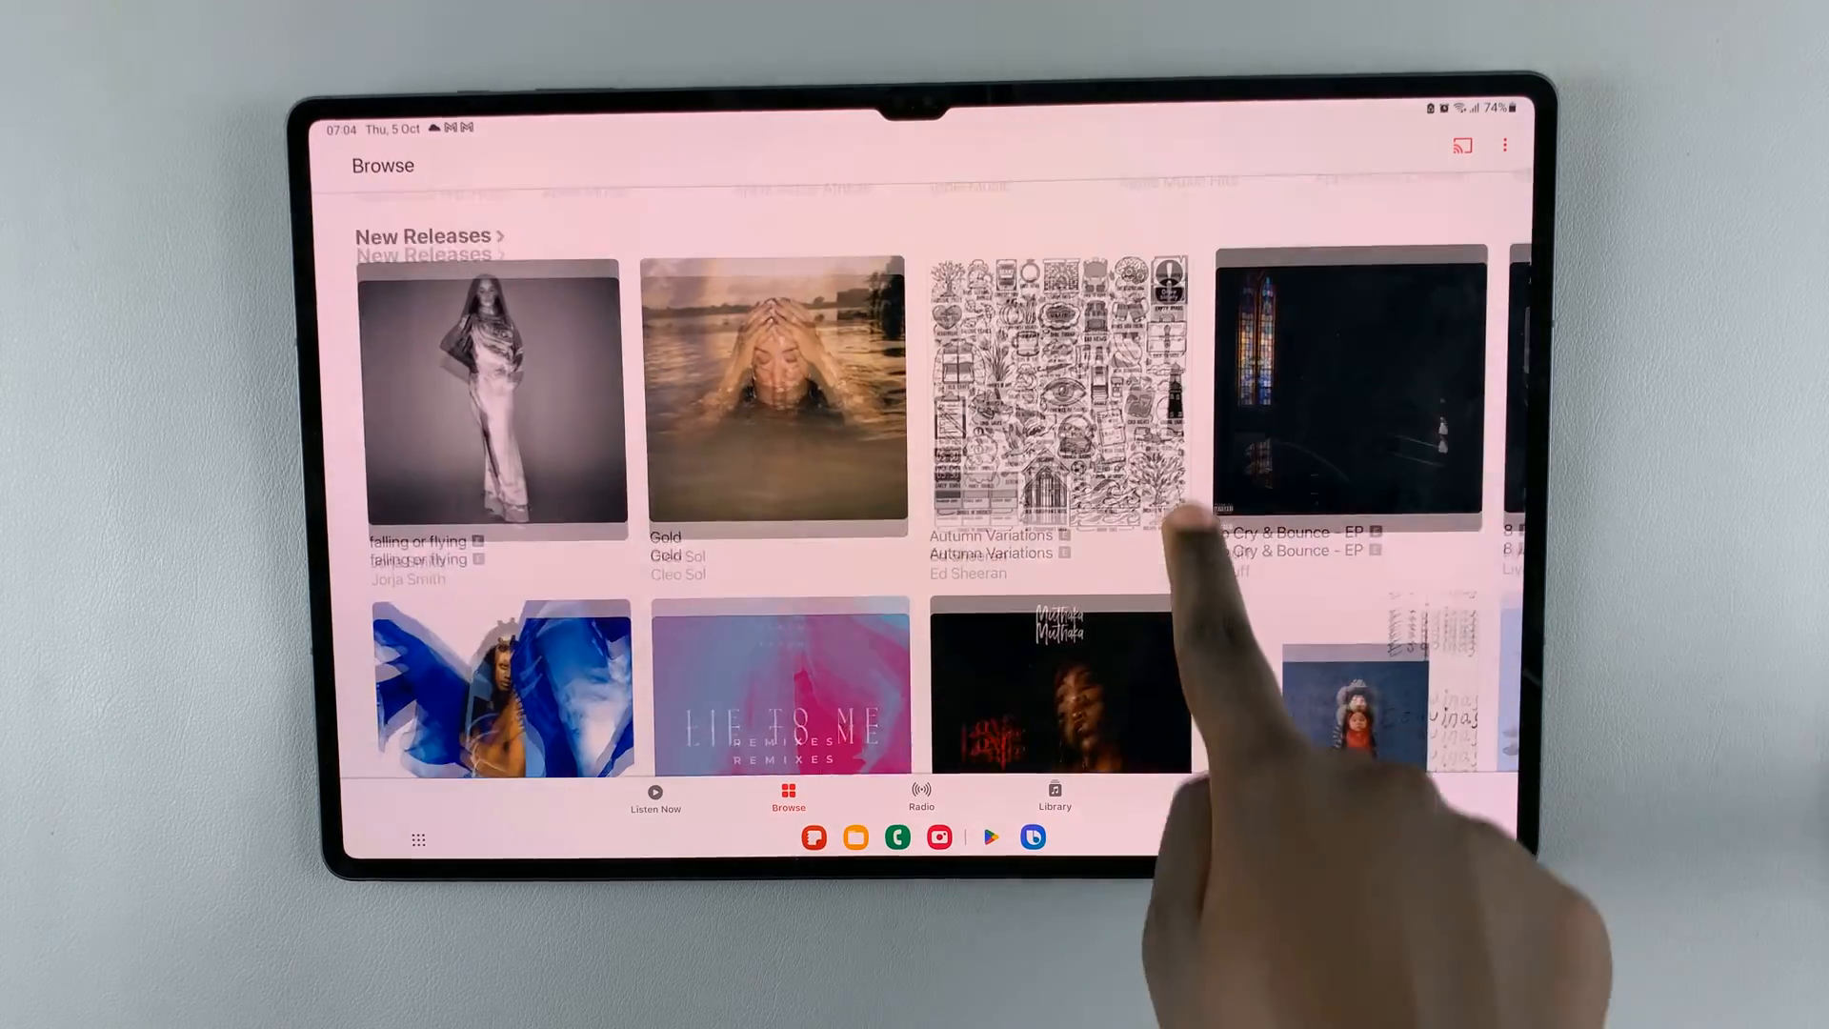
scroll(down, 3)
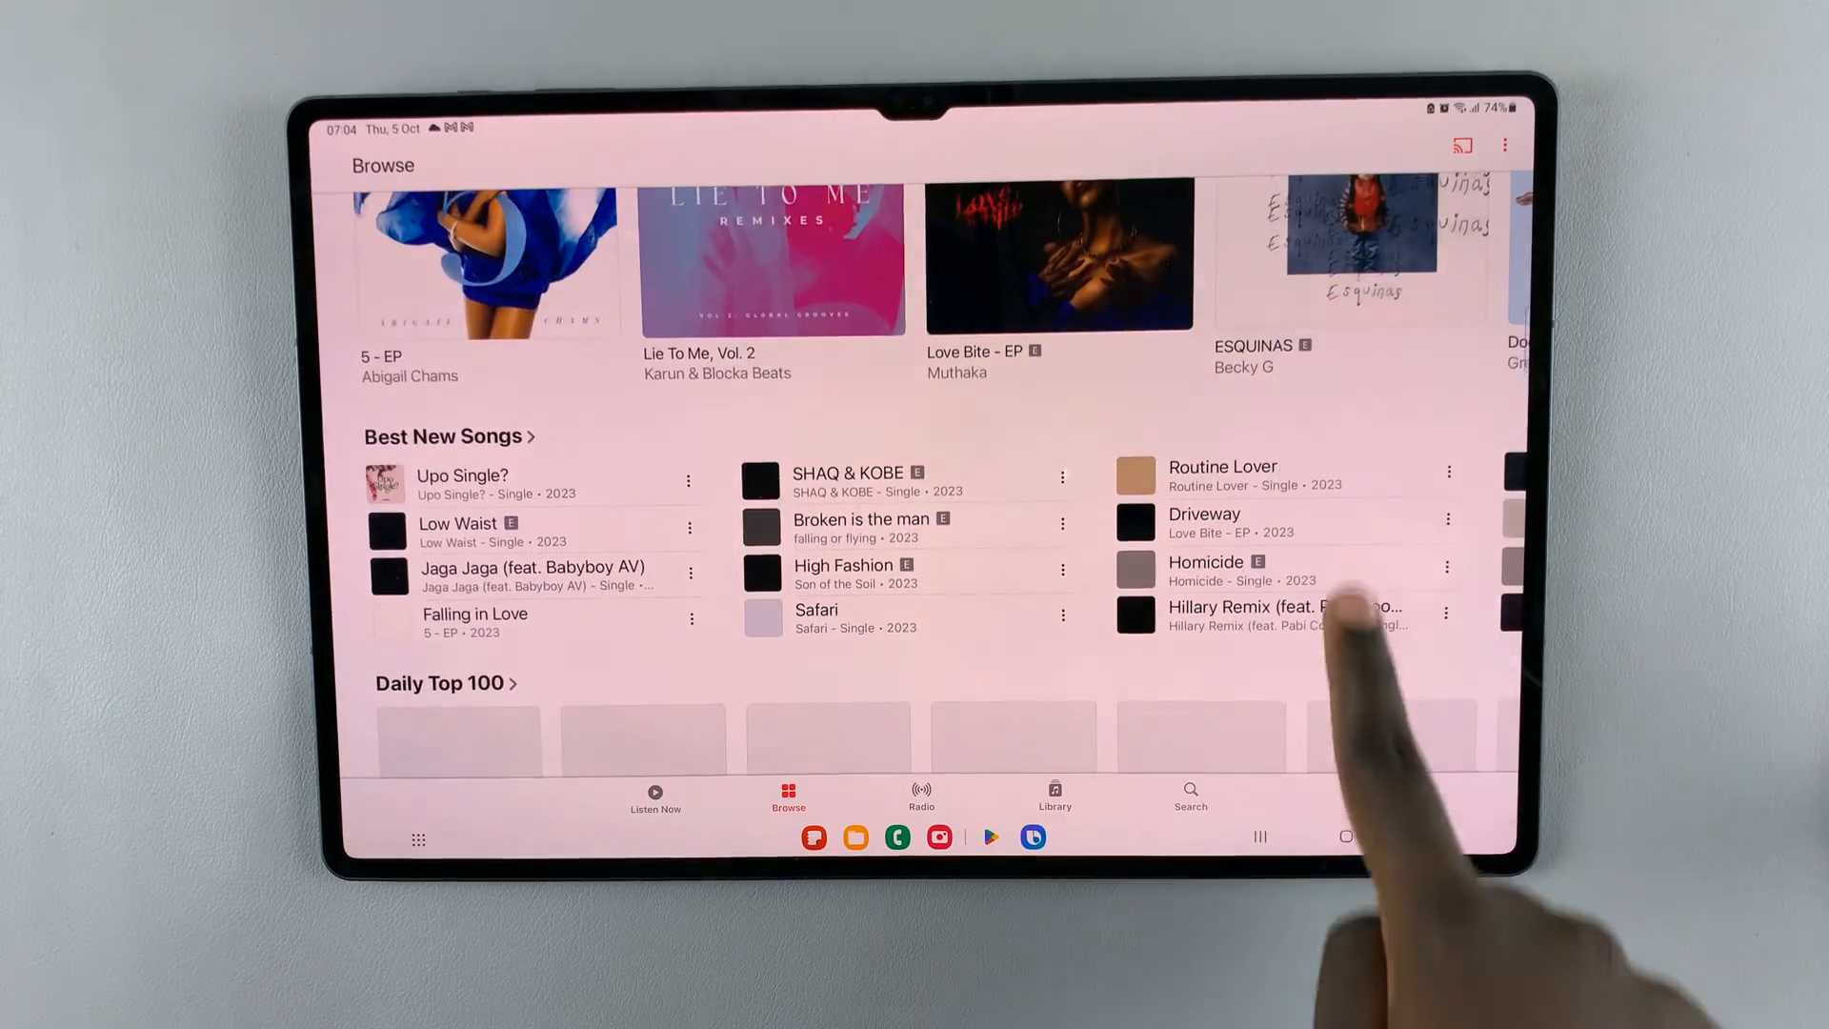
scroll(down, 3)
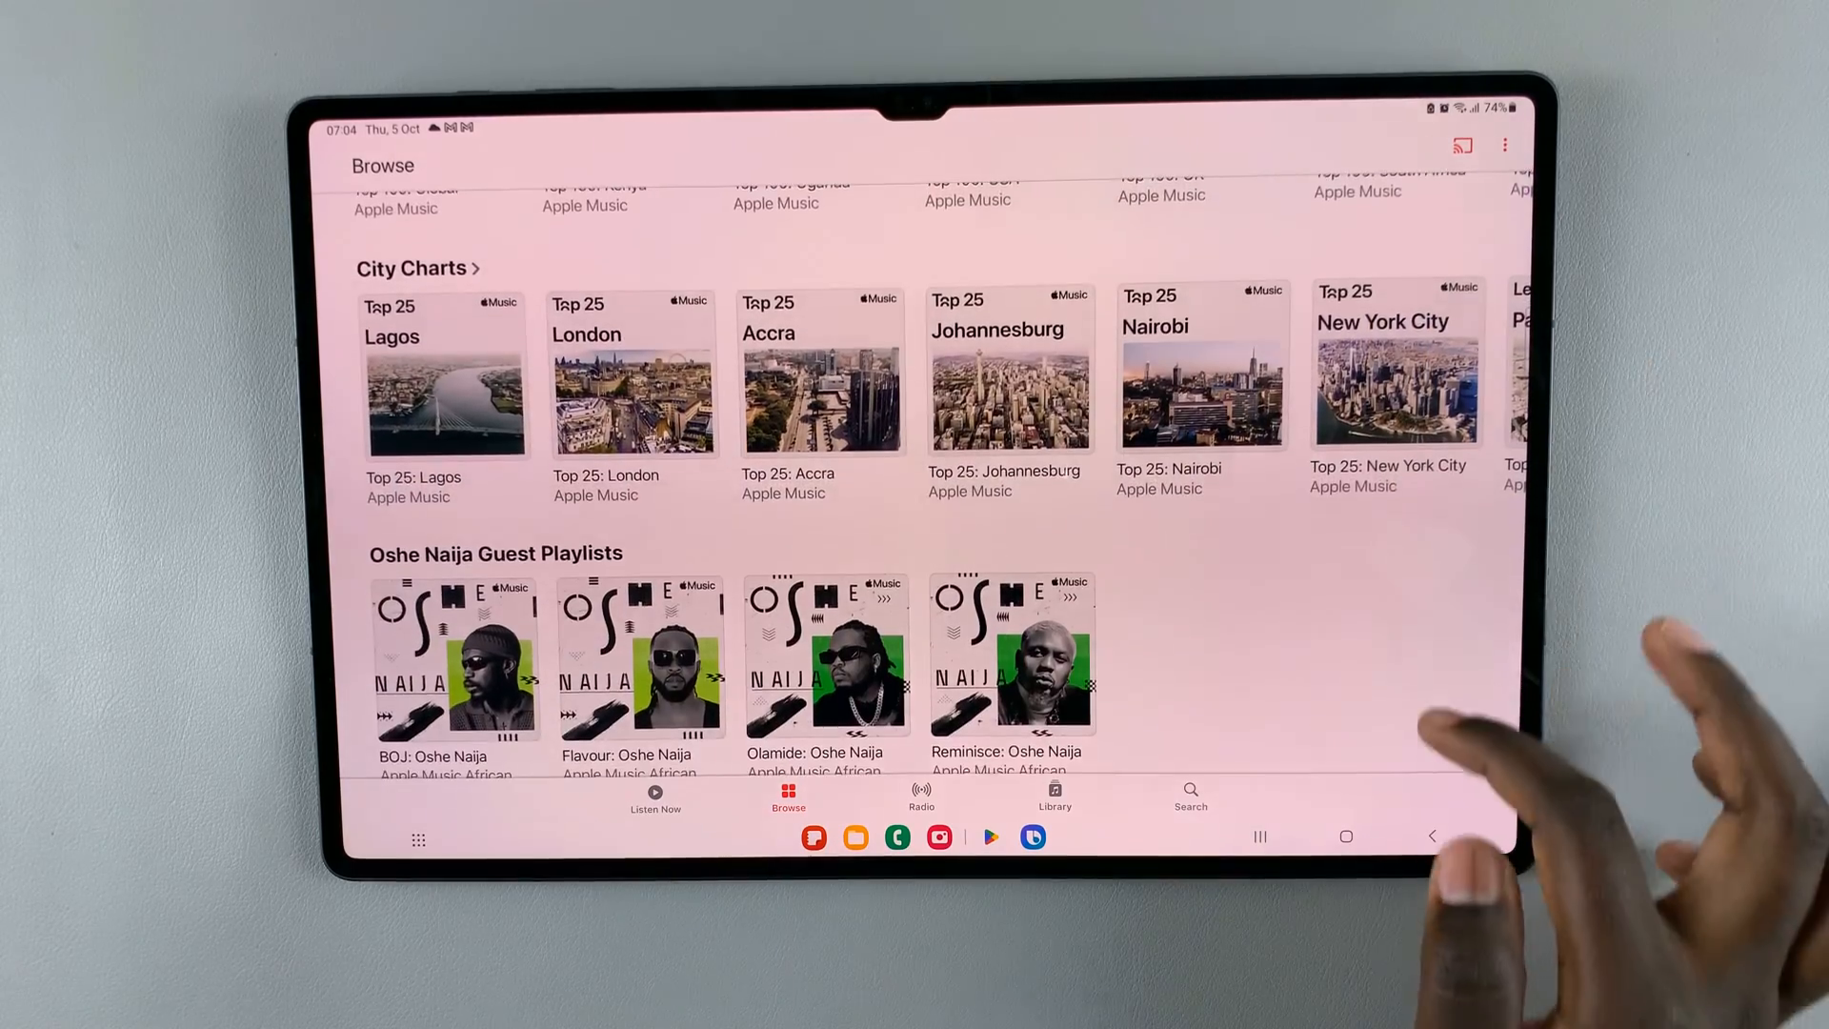